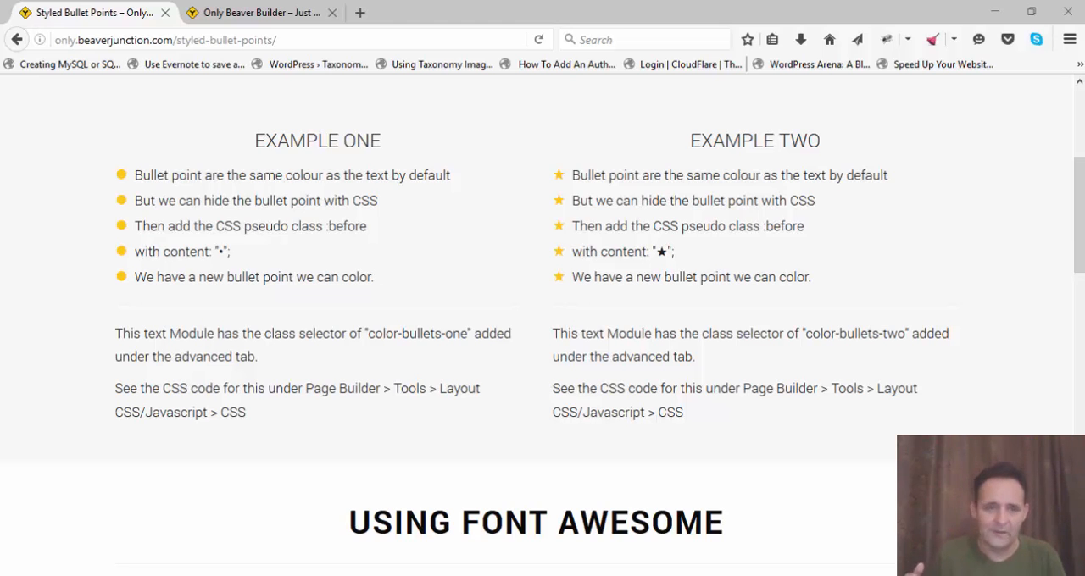
{"action": "mouse_move", "coordinate": [593, 432]}
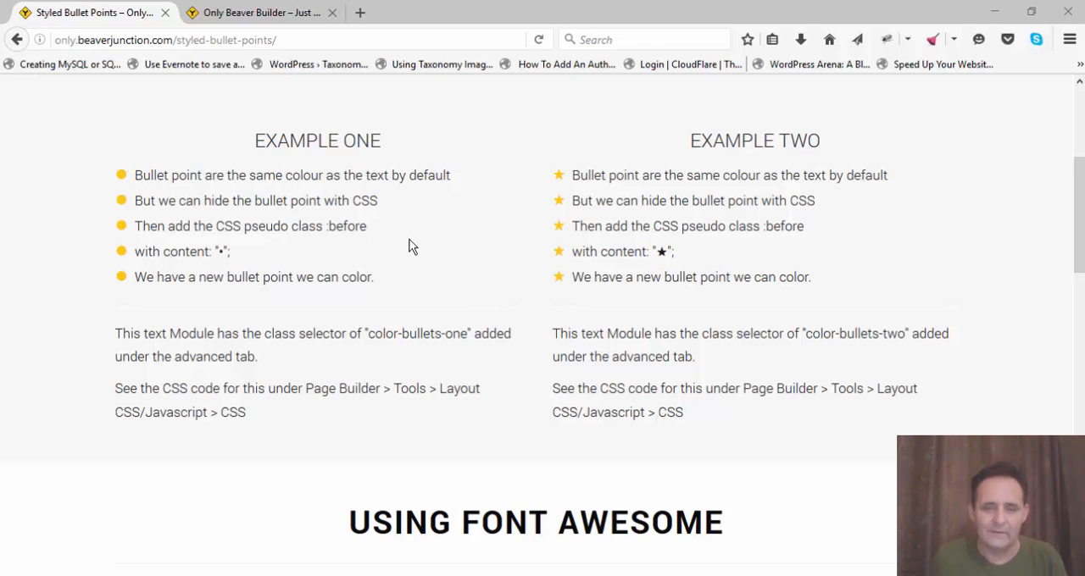
- Bring up the Beaver Junction home page with Styled Bullet Points under Tips & Tricks
{"action": "scroll", "scroll_direction": "down", "scroll_amount": 3}
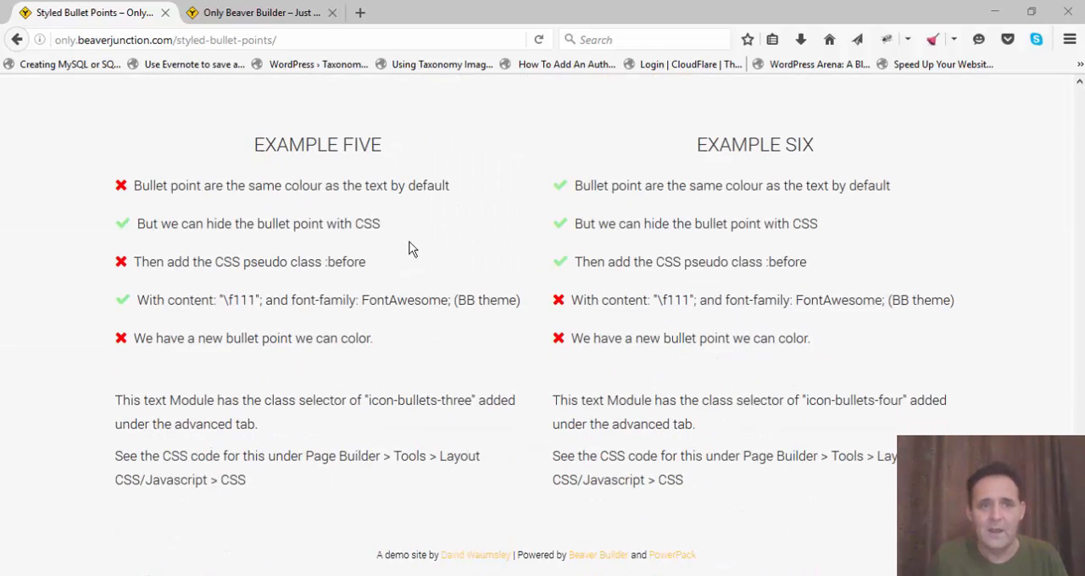
{"action": "left_click", "coordinate": [261, 12]}
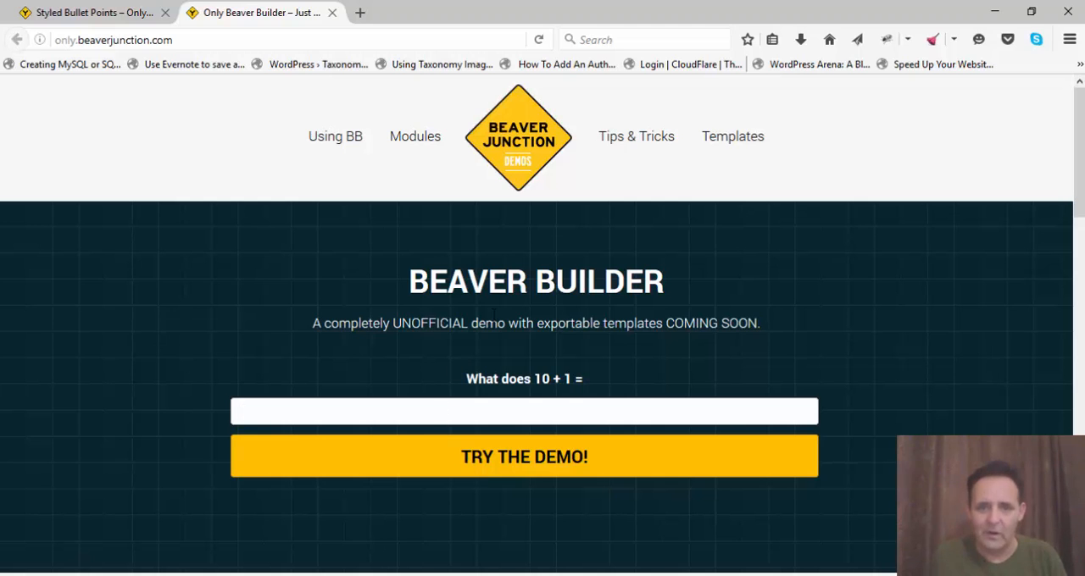
{"action": "mouse_move", "coordinate": [441, 265]}
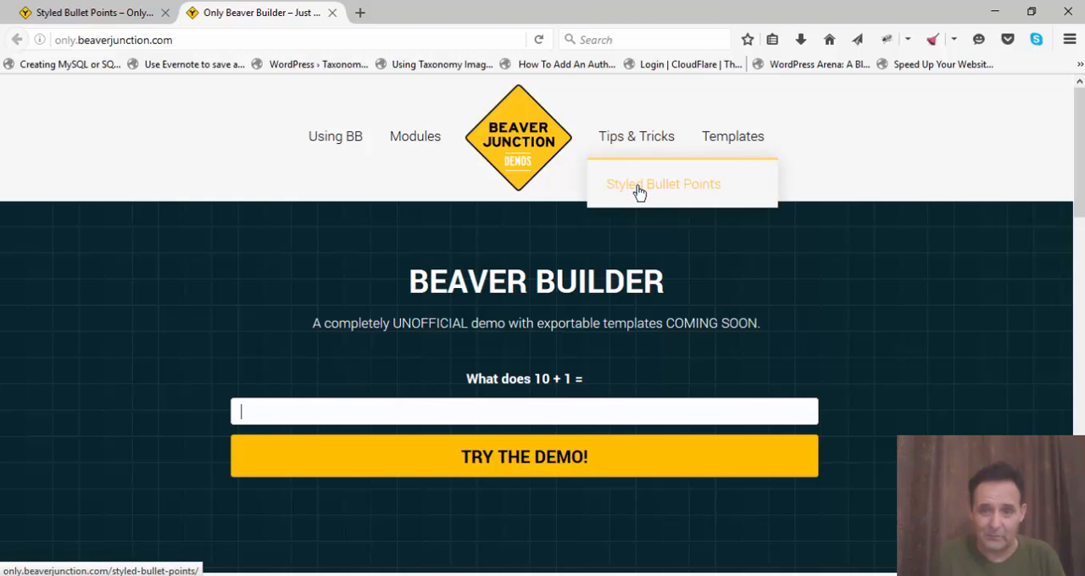
{"action": "mouse_move", "coordinate": [661, 195]}
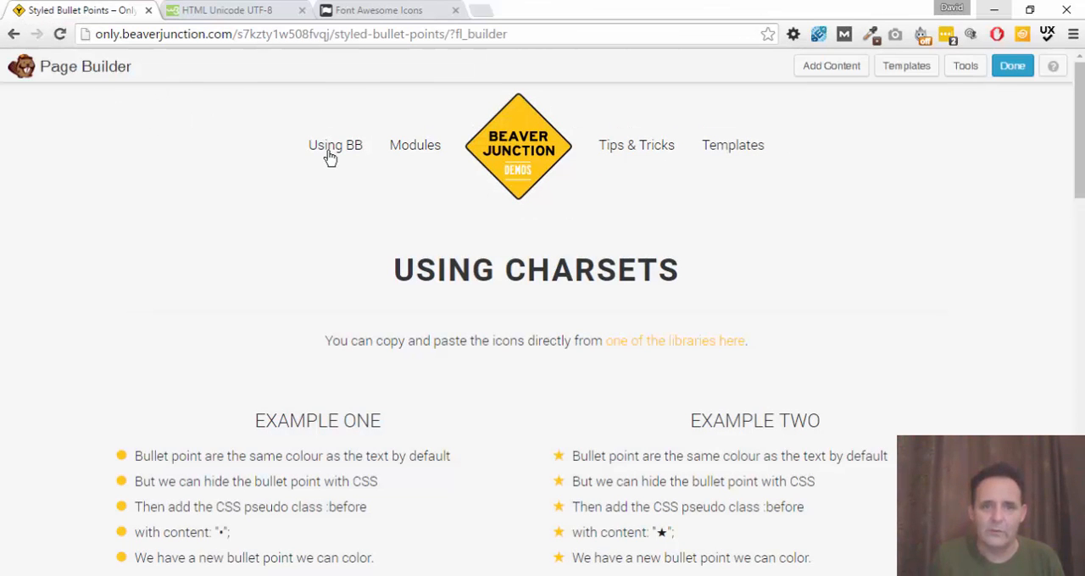
- Scroll the Styled Bullet Points page down to the Example One and Two text modules
{"action": "scroll", "scroll_direction": "down", "scroll_amount": 3}
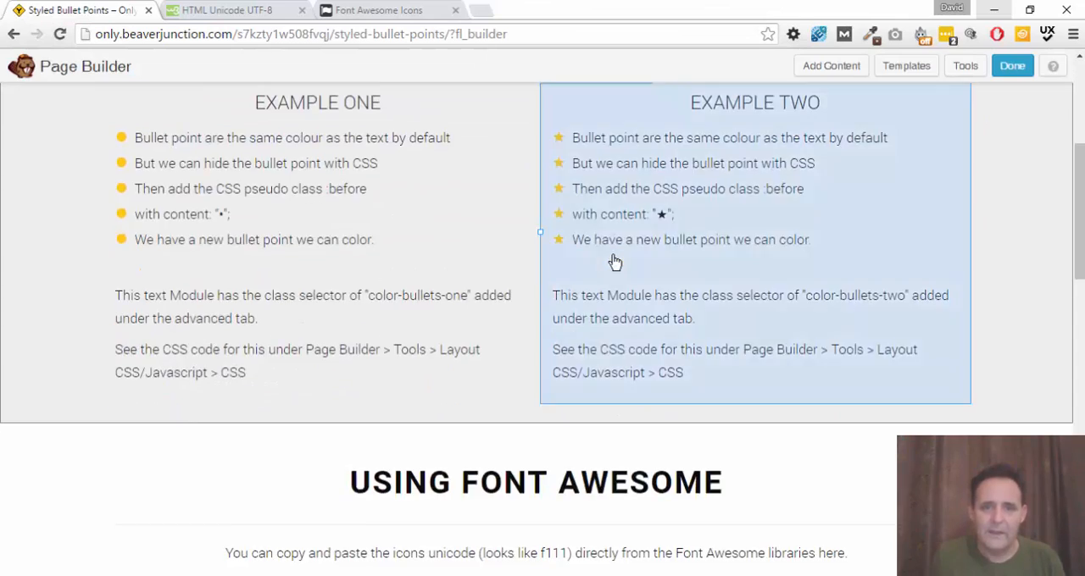
{"action": "scroll", "scroll_direction": "down", "scroll_amount": 3}
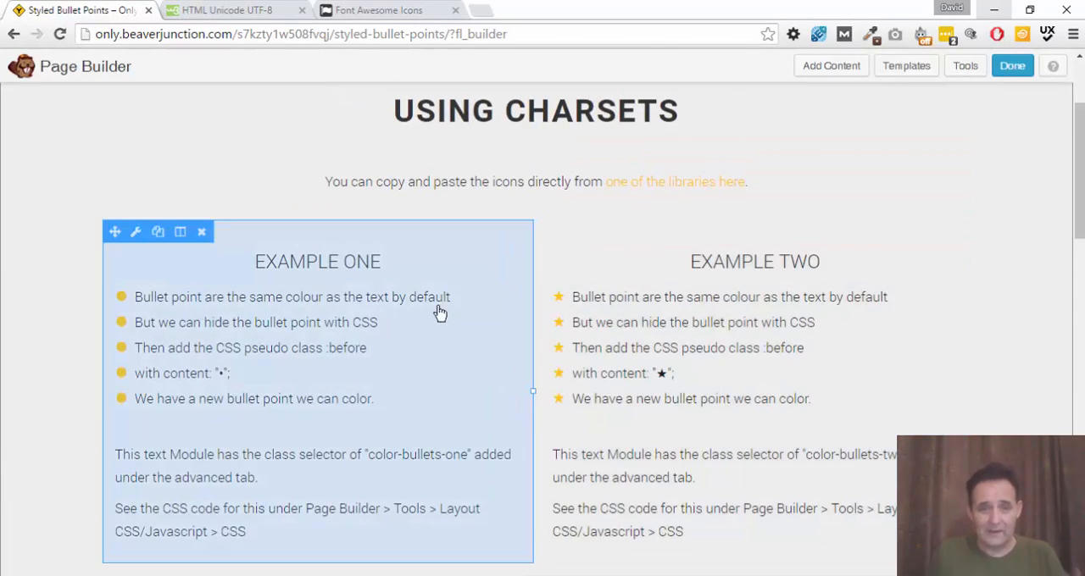
{"action": "mouse_move", "coordinate": [380, 356]}
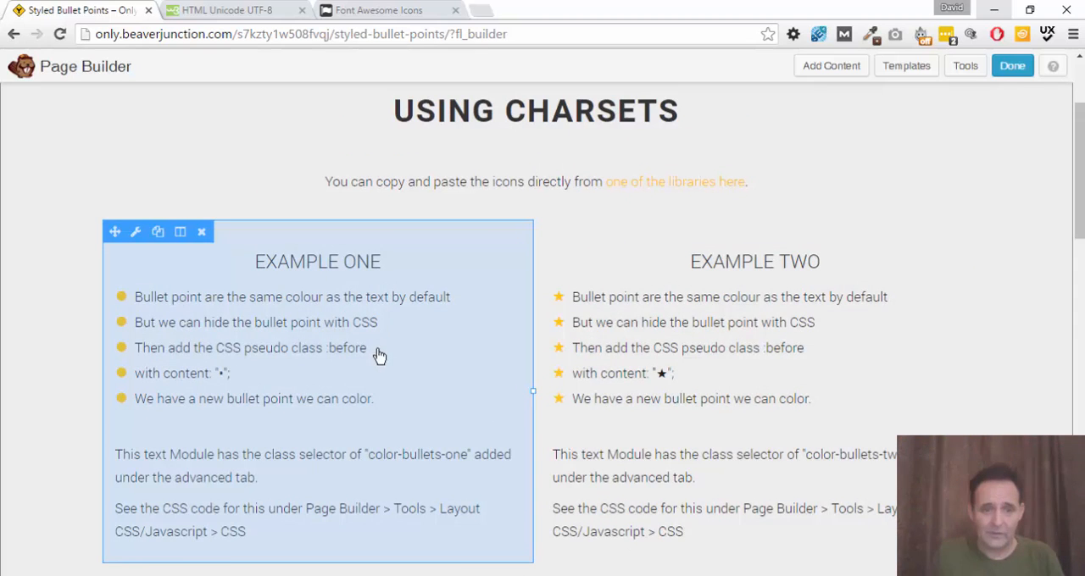
{"action": "scroll", "scroll_direction": "down", "scroll_amount": 3}
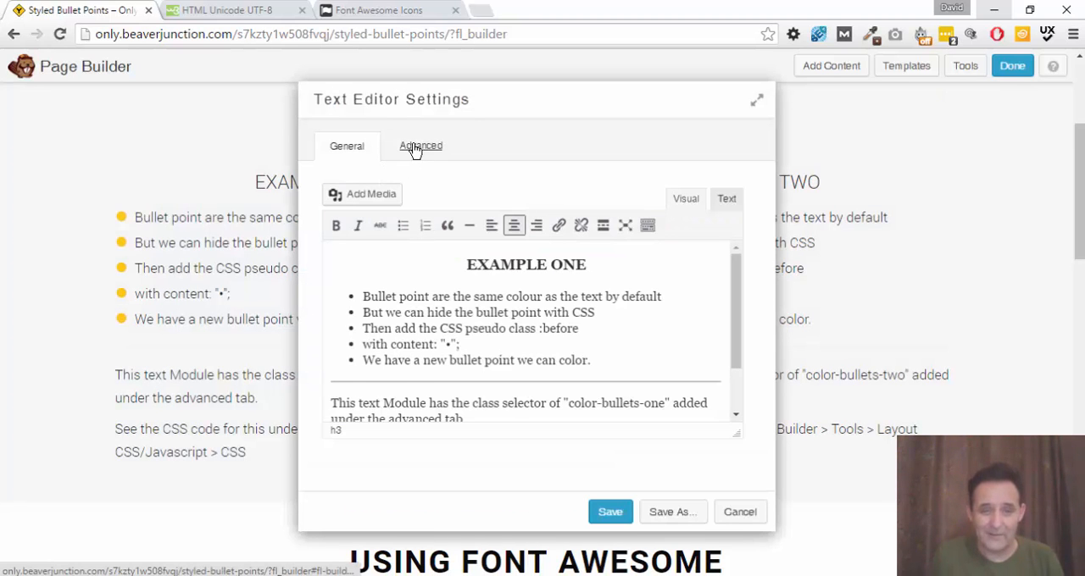
{"action": "left_click", "coordinate": [421, 146]}
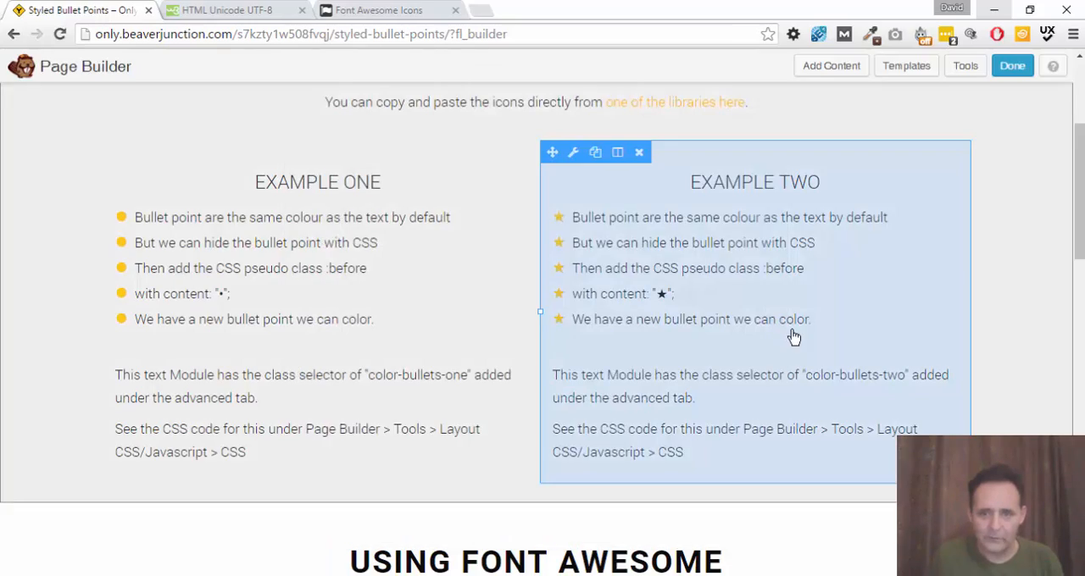
{"action": "scroll", "scroll_direction": "down", "scroll_amount": 3}
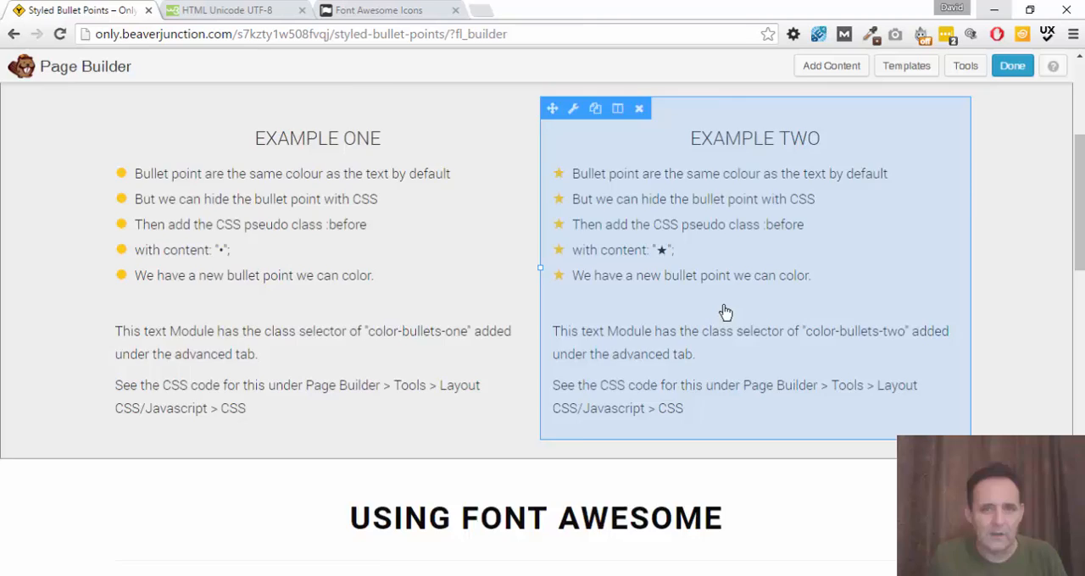
{"action": "scroll", "scroll_direction": "down", "scroll_amount": 3}
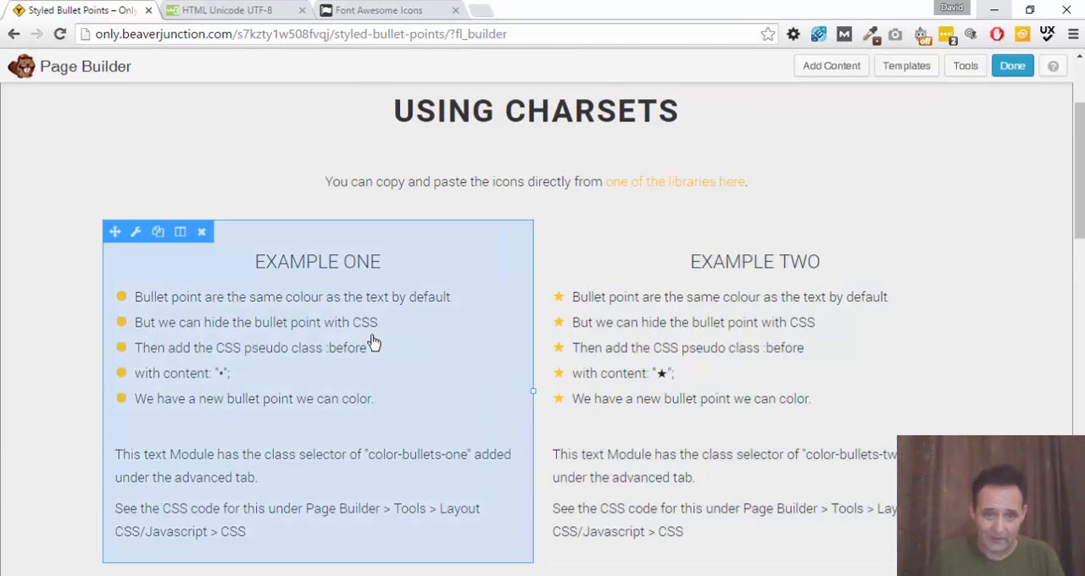
{"action": "mouse_move", "coordinate": [431, 339]}
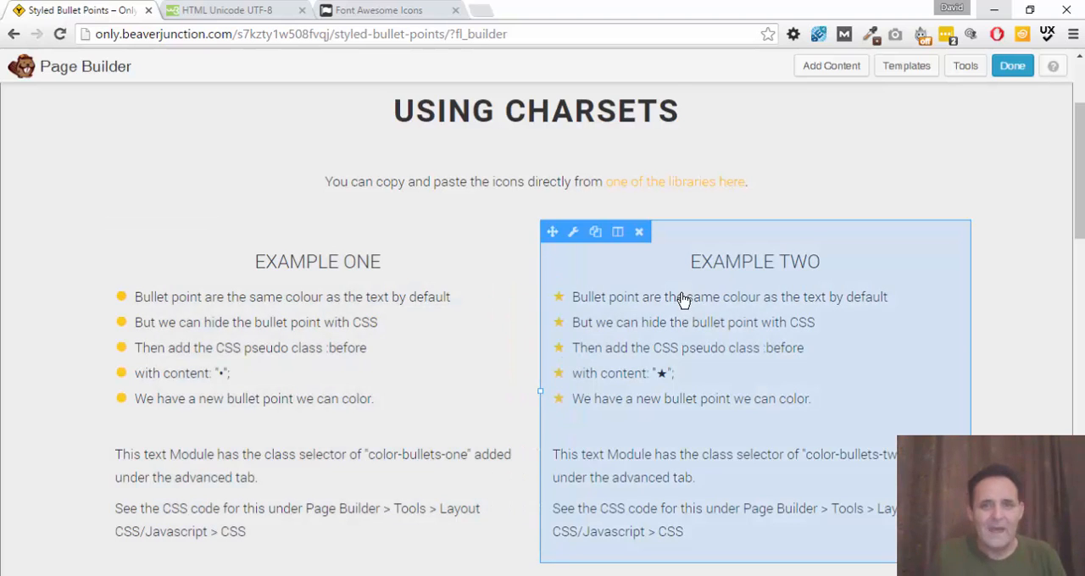
{"action": "scroll", "scroll_direction": "down", "scroll_amount": 3}
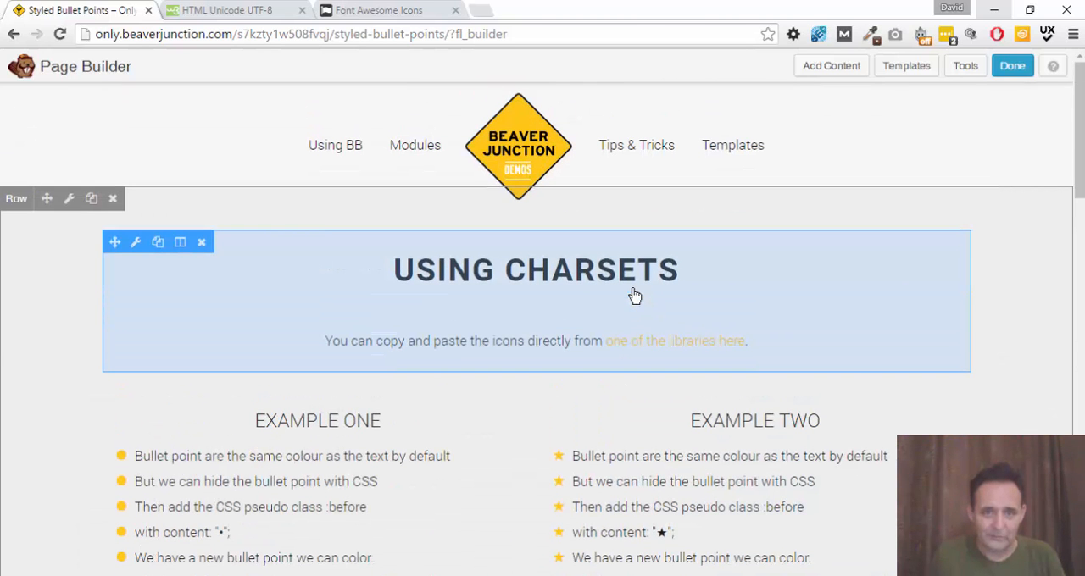
{"action": "mouse_move", "coordinate": [542, 380]}
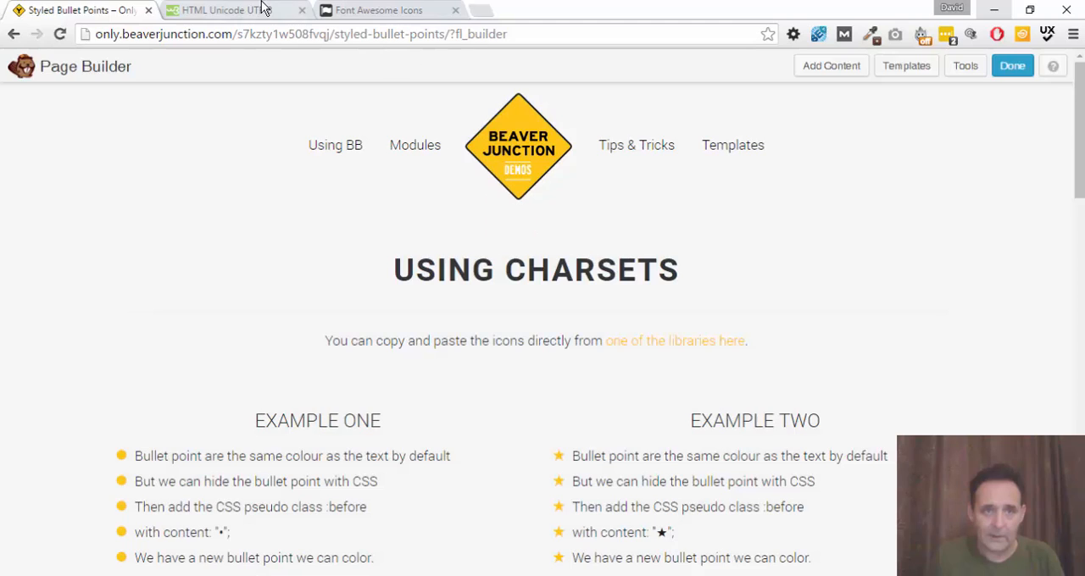
- Find BLACK TELEPHONE in the w3schools Misc Symbols table, then go to the Font Awesome icons page
{"action": "left_click", "coordinate": [220, 10]}
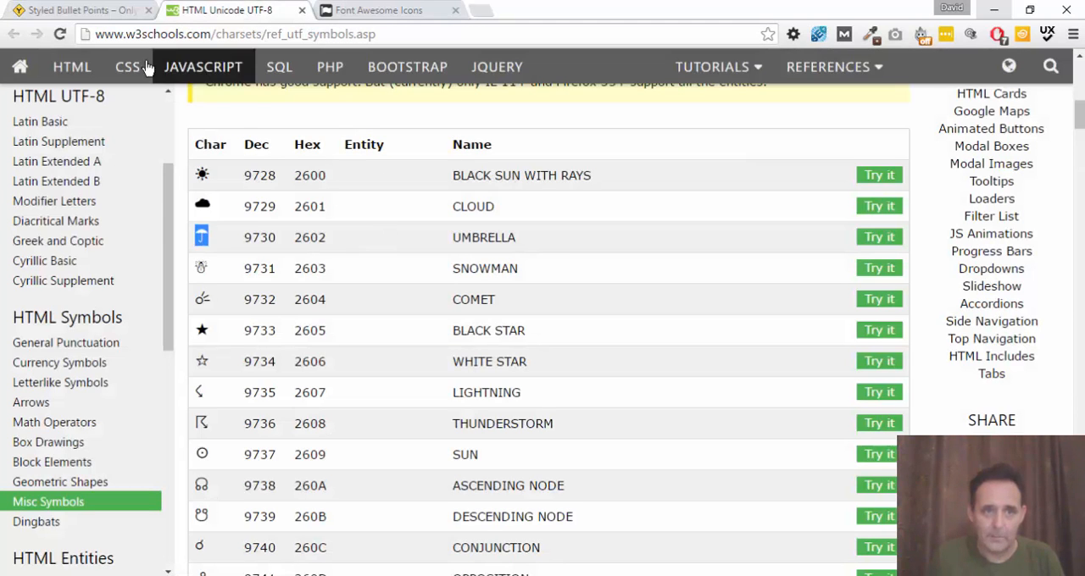
{"action": "mouse_move", "coordinate": [222, 231]}
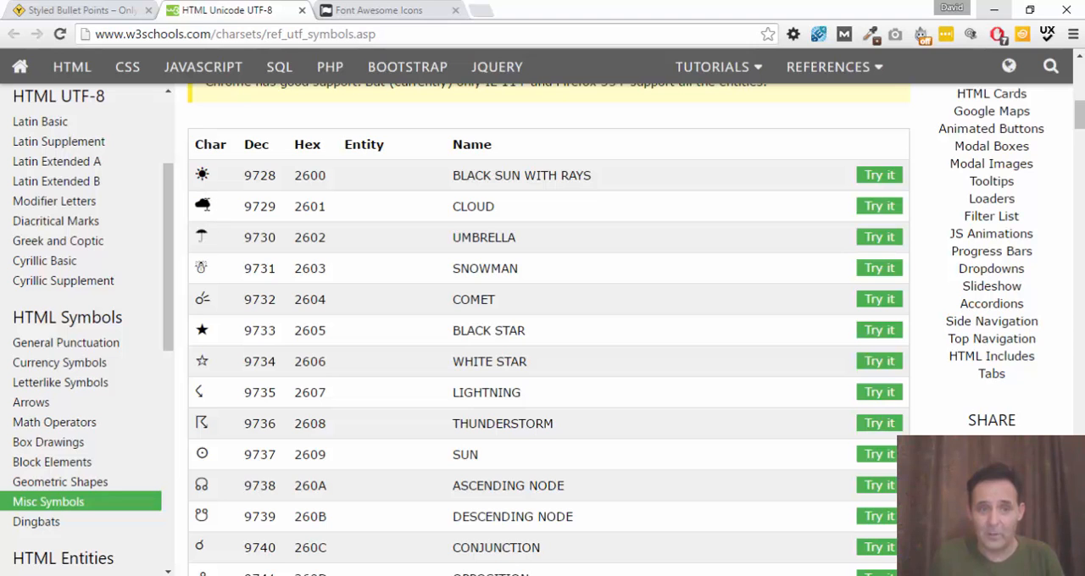
{"action": "scroll", "scroll_direction": "down", "scroll_amount": 3}
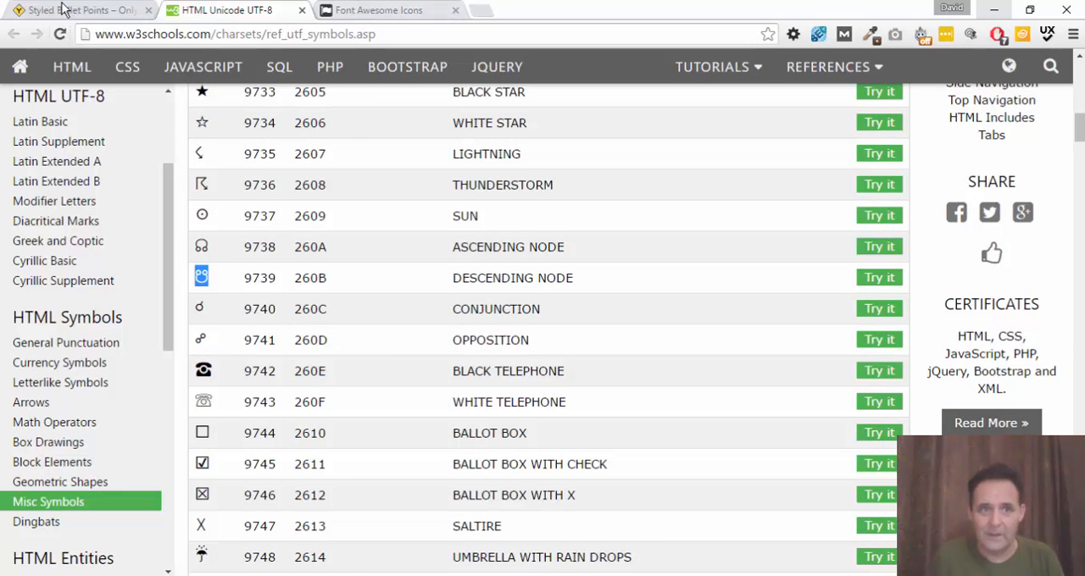
{"action": "left_click", "coordinate": [77, 10]}
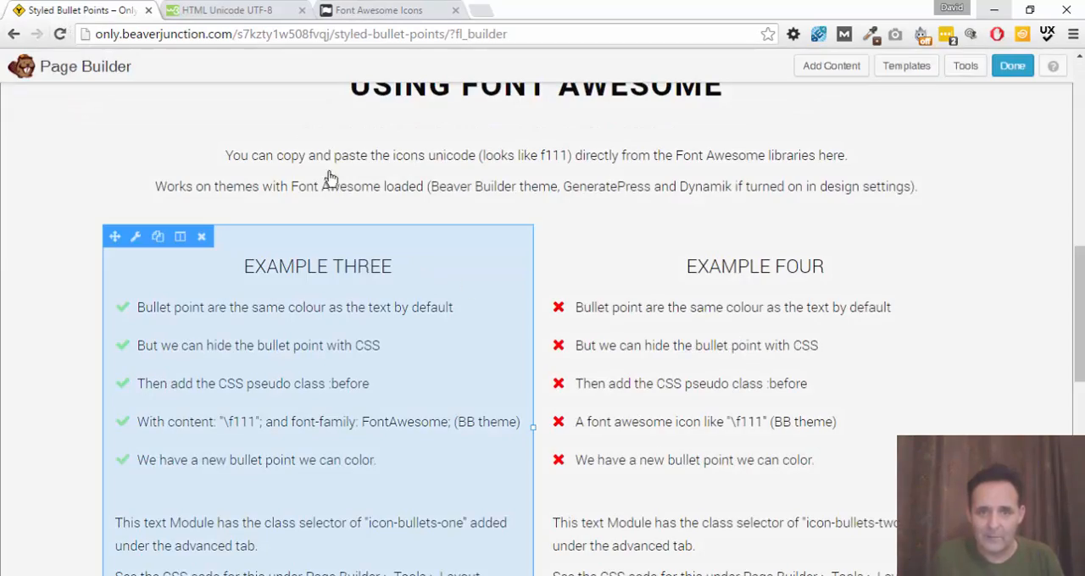
{"action": "left_click", "coordinate": [376, 11]}
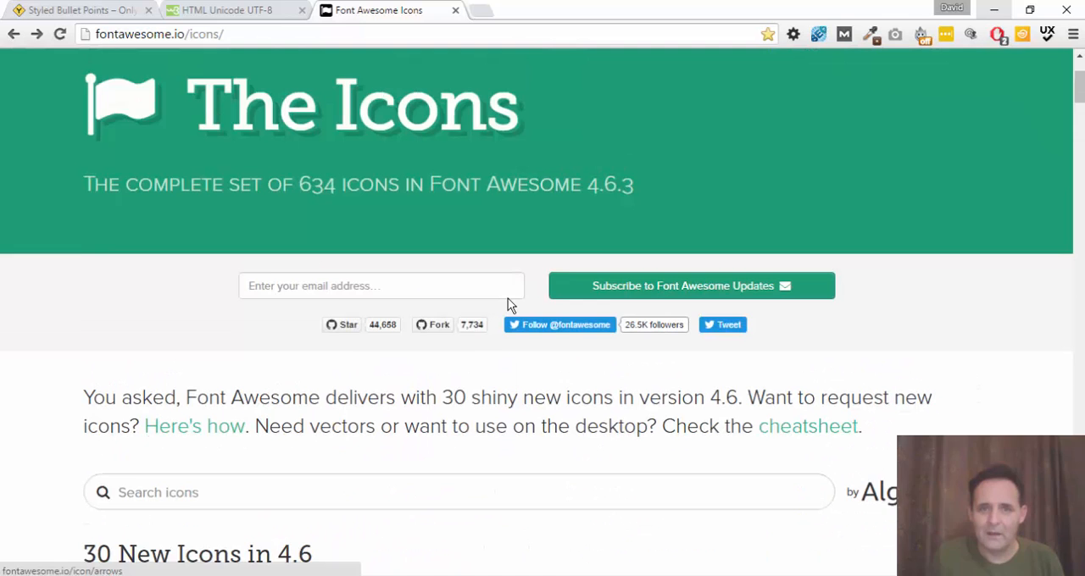
- Browse the Font Awesome icon list down to the Web Application Icons with coffee and check, then return to the page
{"action": "scroll", "scroll_direction": "down", "scroll_amount": 3}
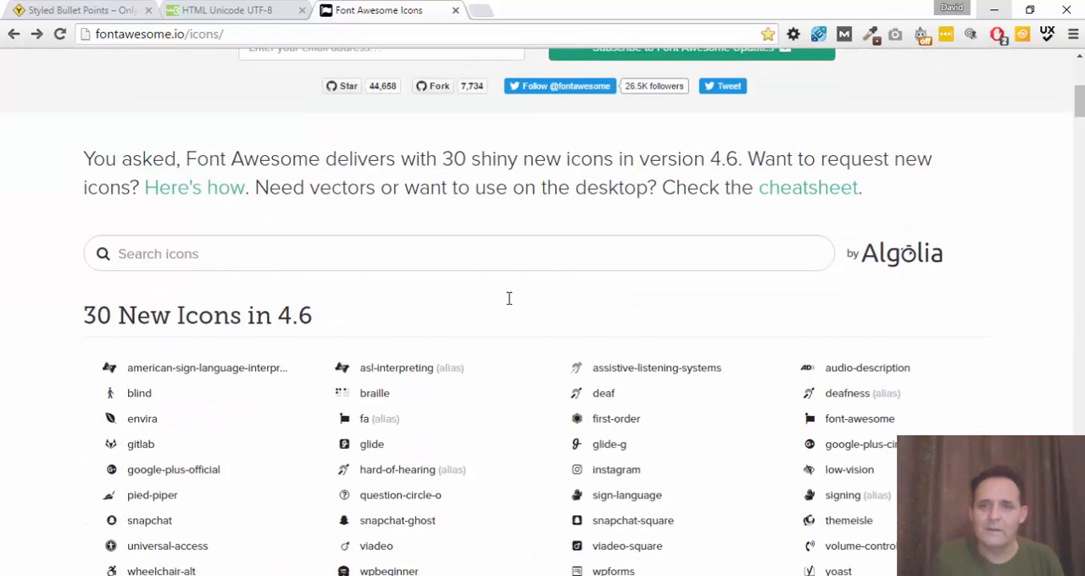
{"action": "scroll", "scroll_direction": "up", "scroll_amount": 3}
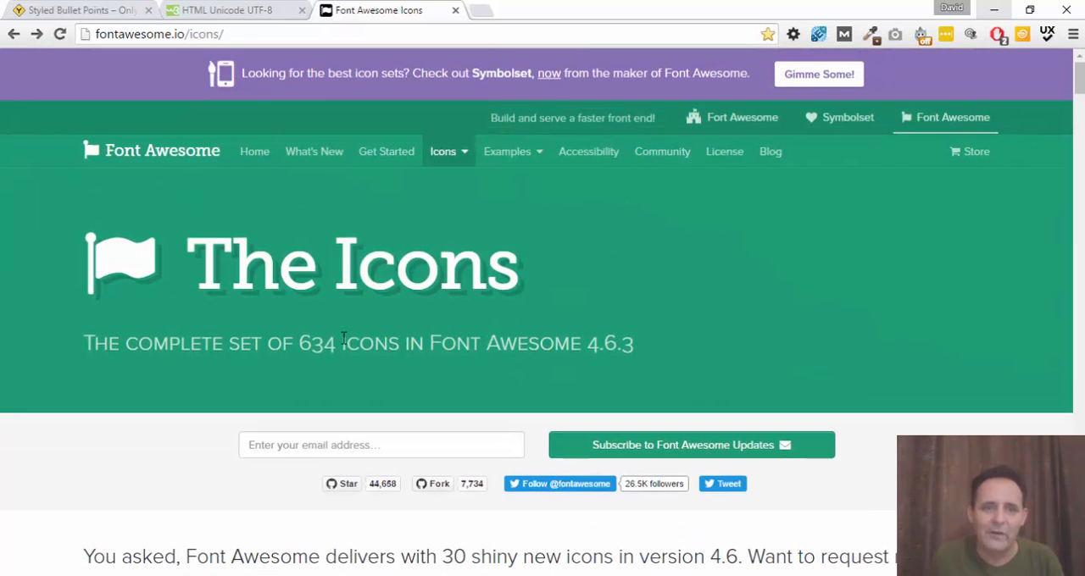
{"action": "scroll", "scroll_direction": "down", "scroll_amount": 3}
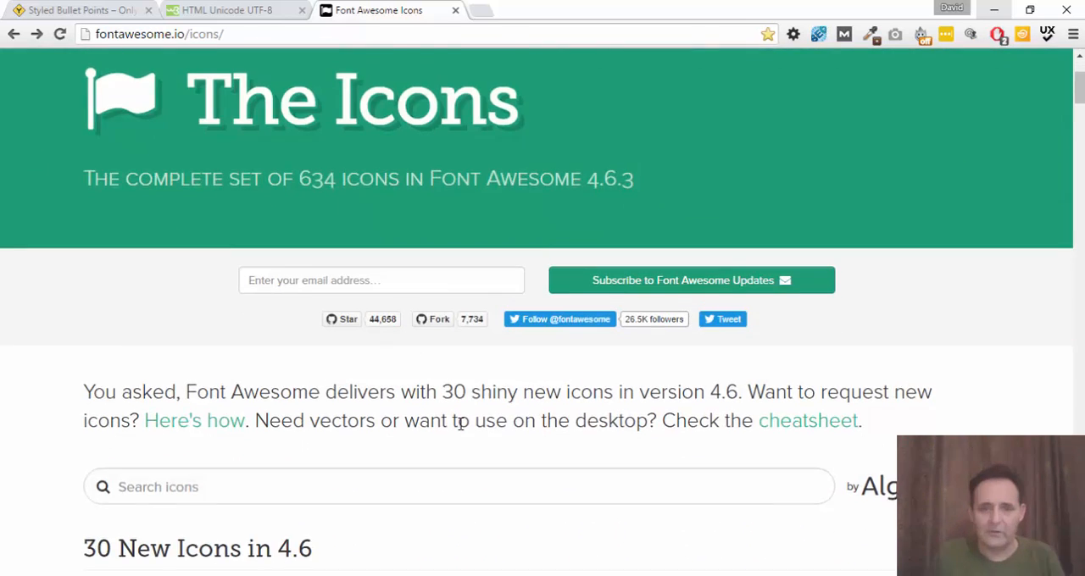
{"action": "scroll", "scroll_direction": "down", "scroll_amount": 3}
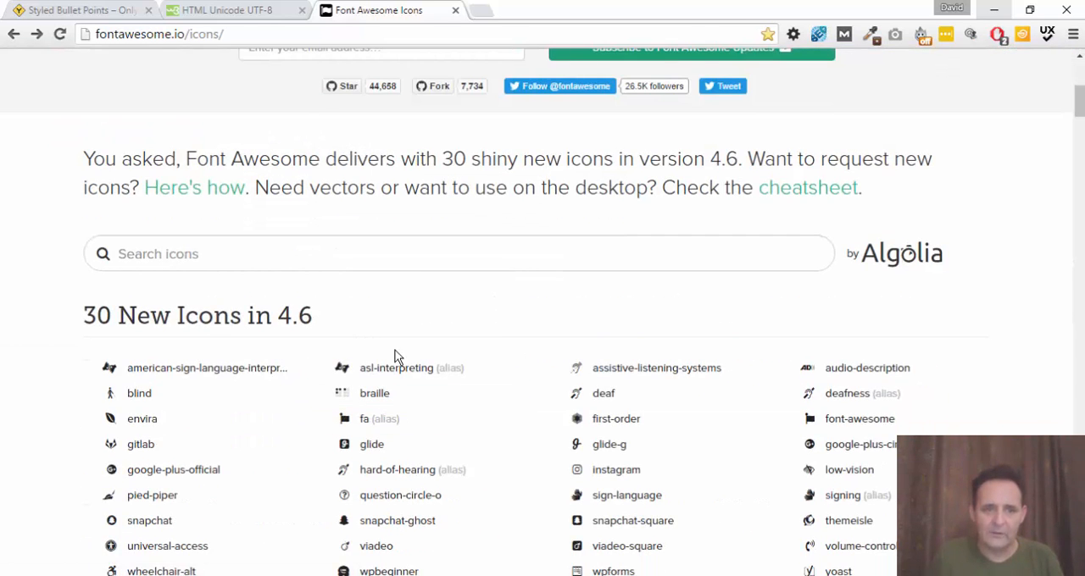
{"action": "mouse_move", "coordinate": [431, 335]}
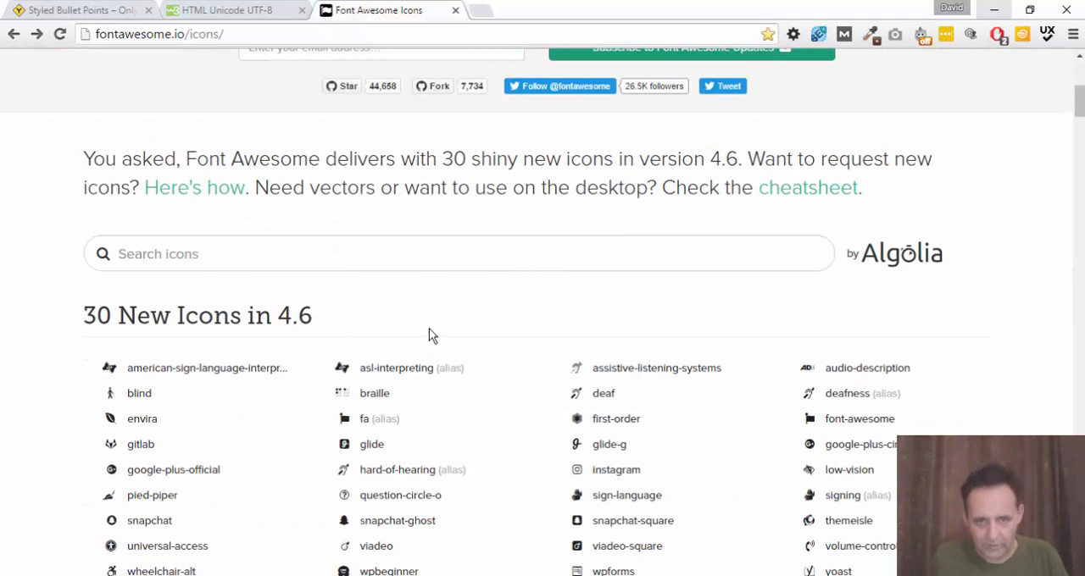
{"action": "scroll", "scroll_direction": "down", "scroll_amount": 3}
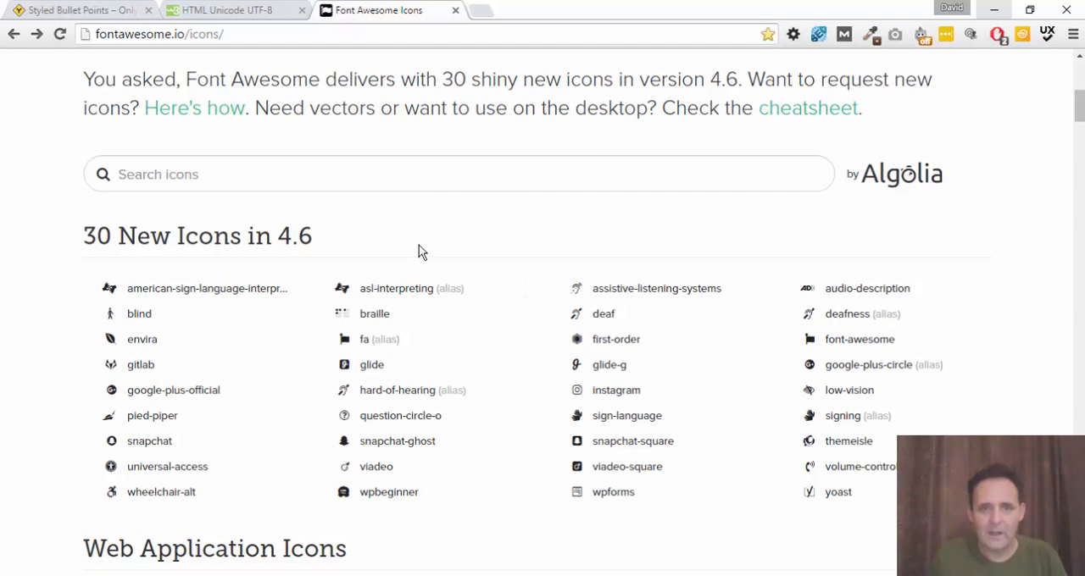
{"action": "mouse_move", "coordinate": [416, 247]}
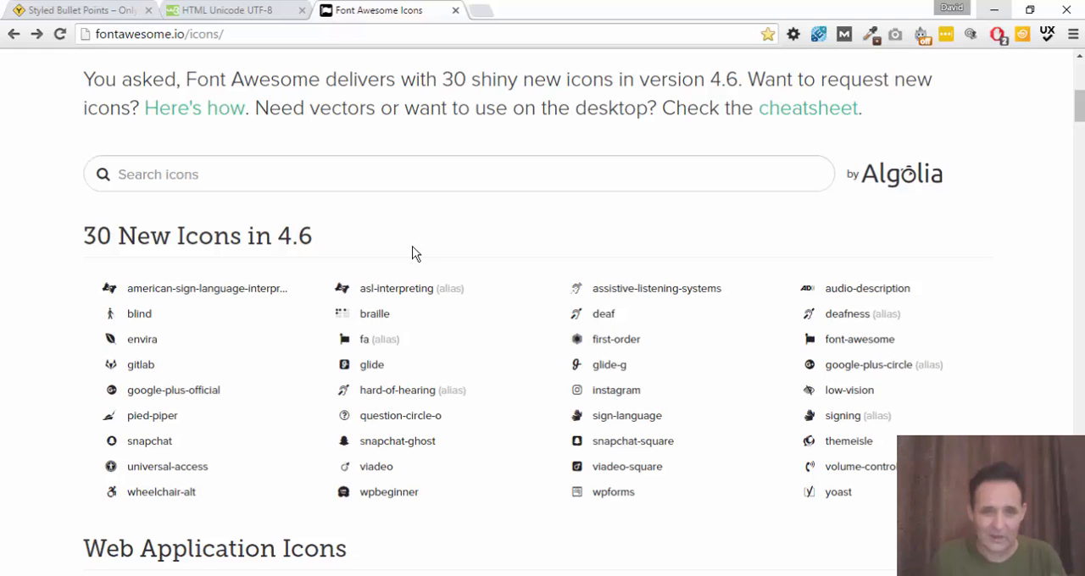
{"action": "mouse_move", "coordinate": [437, 264]}
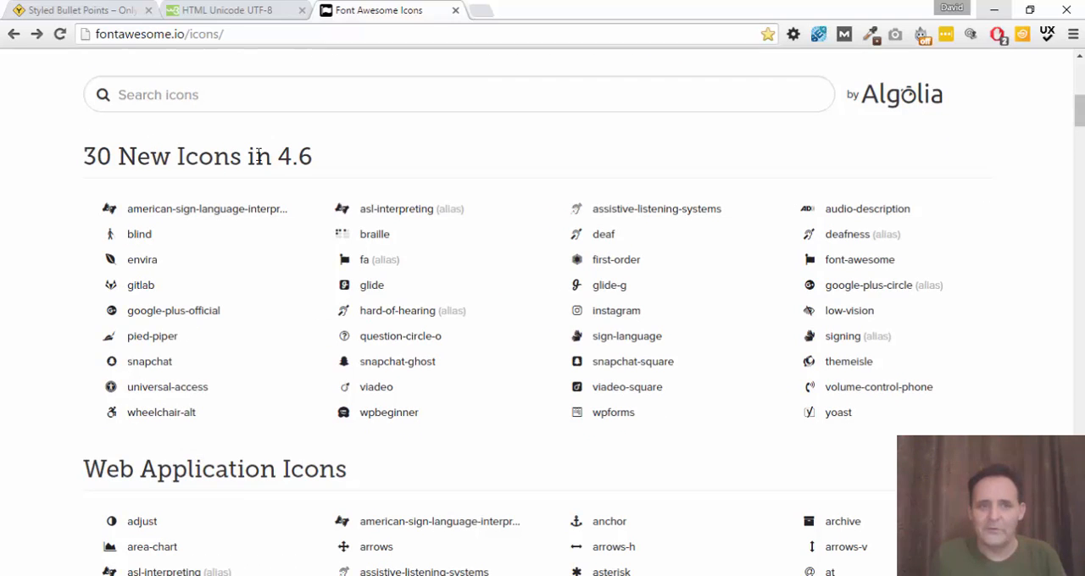
{"action": "scroll", "scroll_direction": "down", "scroll_amount": 3}
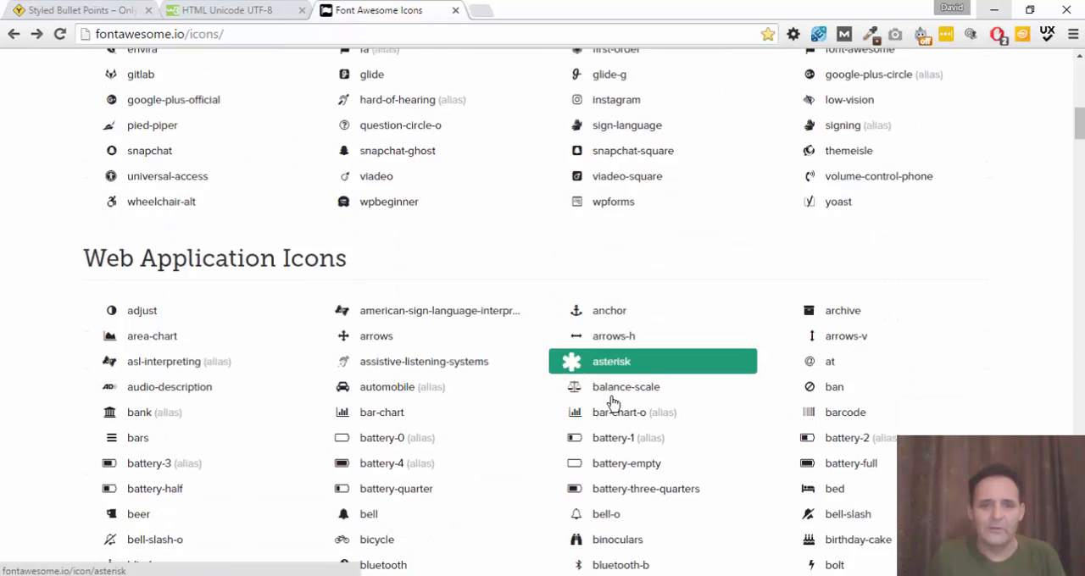
{"action": "scroll", "scroll_direction": "down", "scroll_amount": 3}
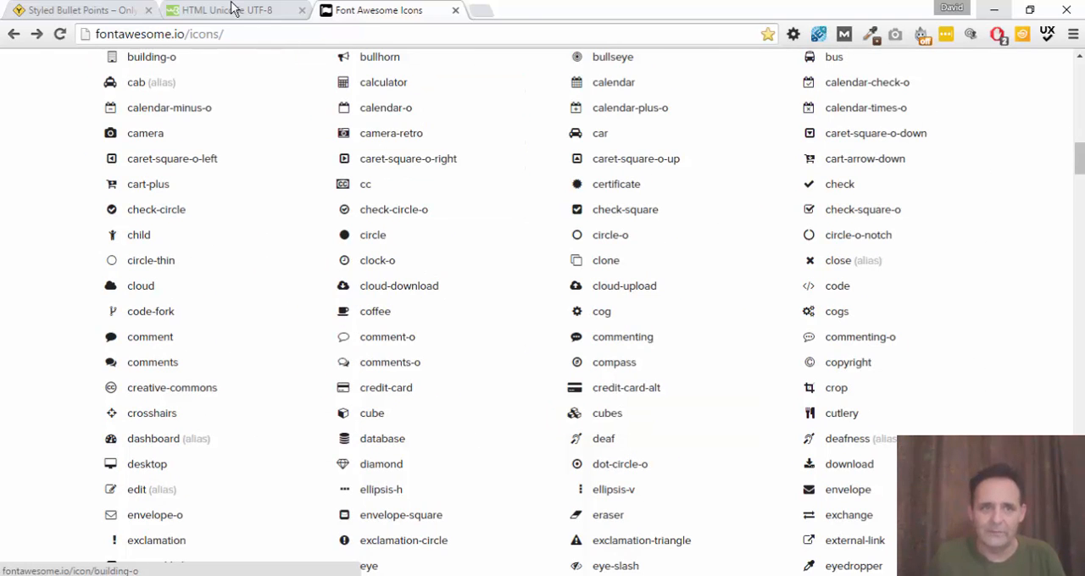
{"action": "left_click", "coordinate": [77, 11]}
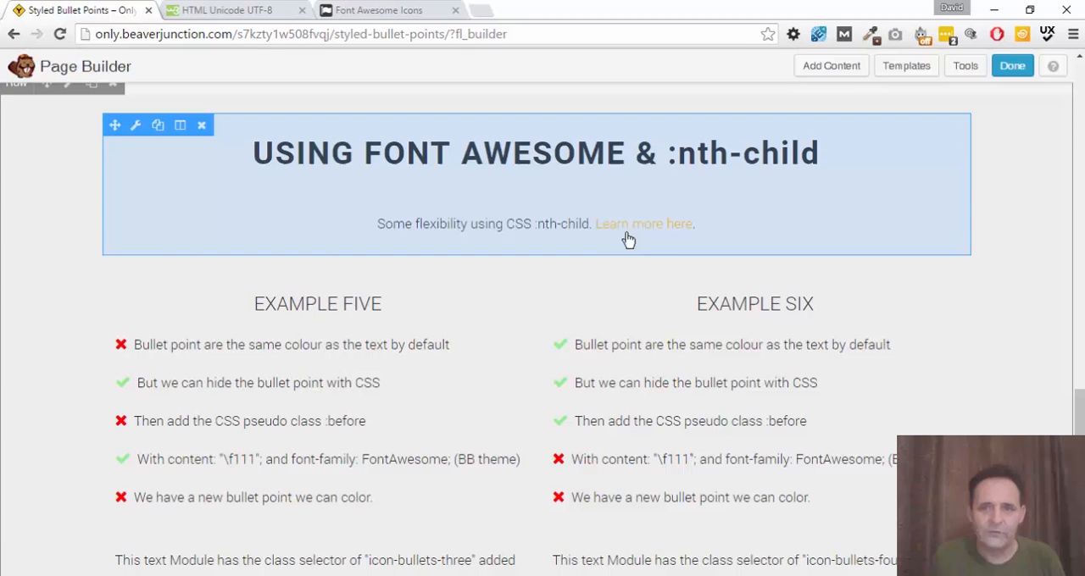
{"action": "mouse_move", "coordinate": [711, 202]}
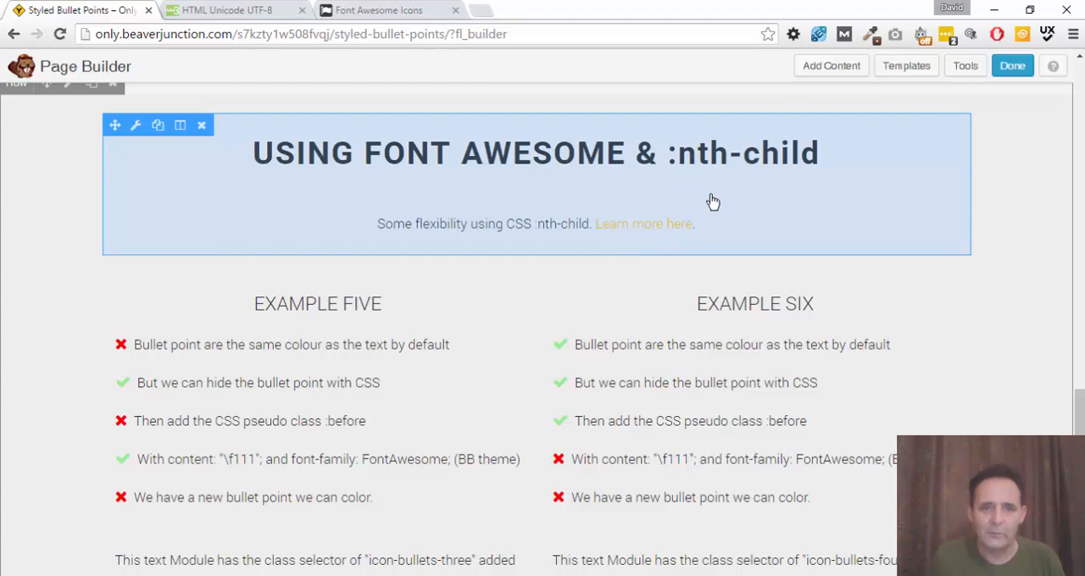
- Open Tools > Layout CSS / Javascript for the styled bullet points page
{"action": "scroll", "scroll_direction": "down", "scroll_amount": 3}
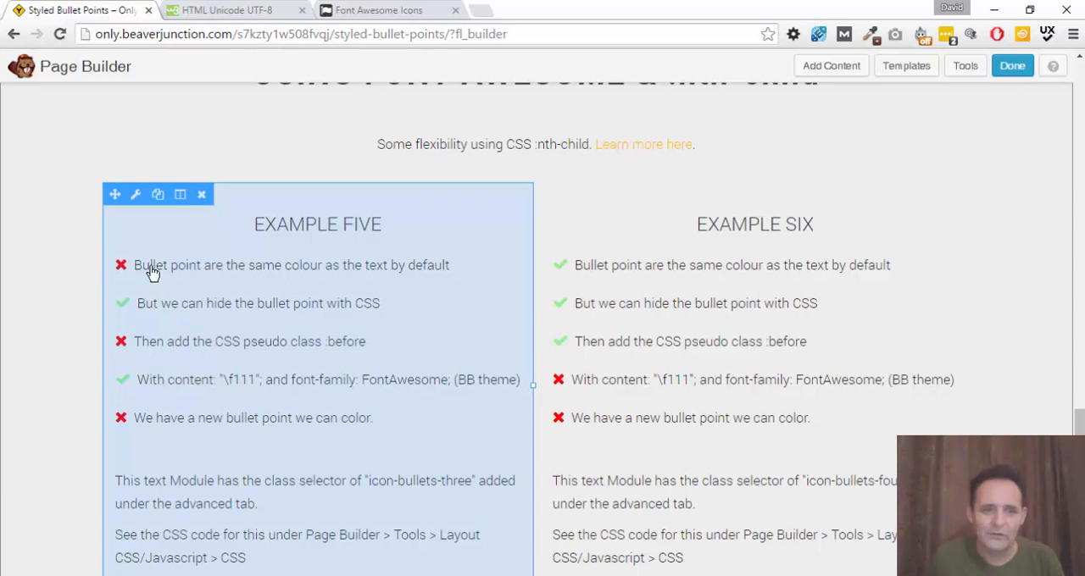
{"action": "mouse_move", "coordinate": [445, 354]}
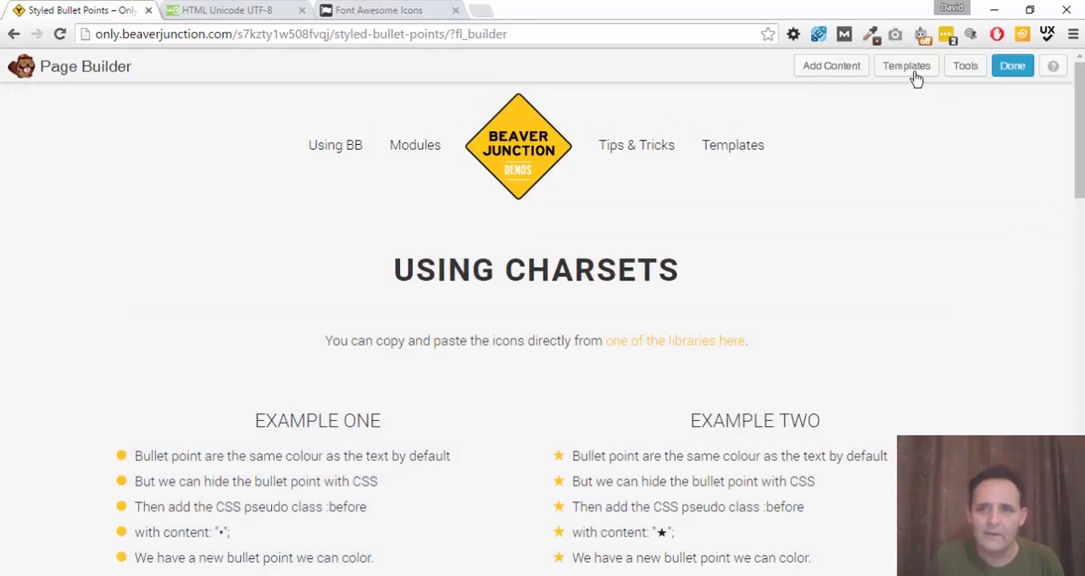
{"action": "mouse_move", "coordinate": [966, 66]}
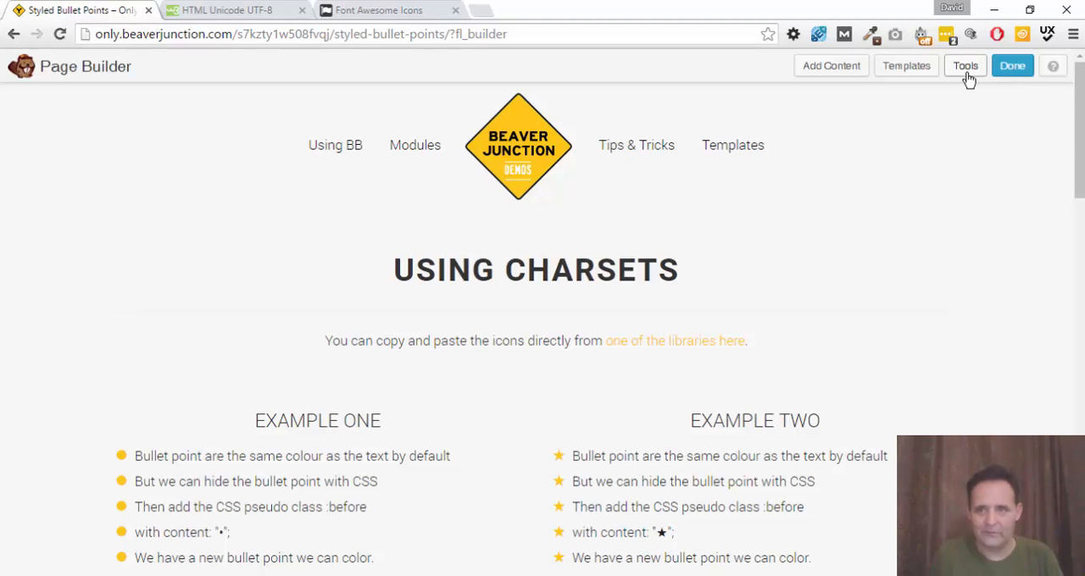
{"action": "left_click", "coordinate": [966, 65]}
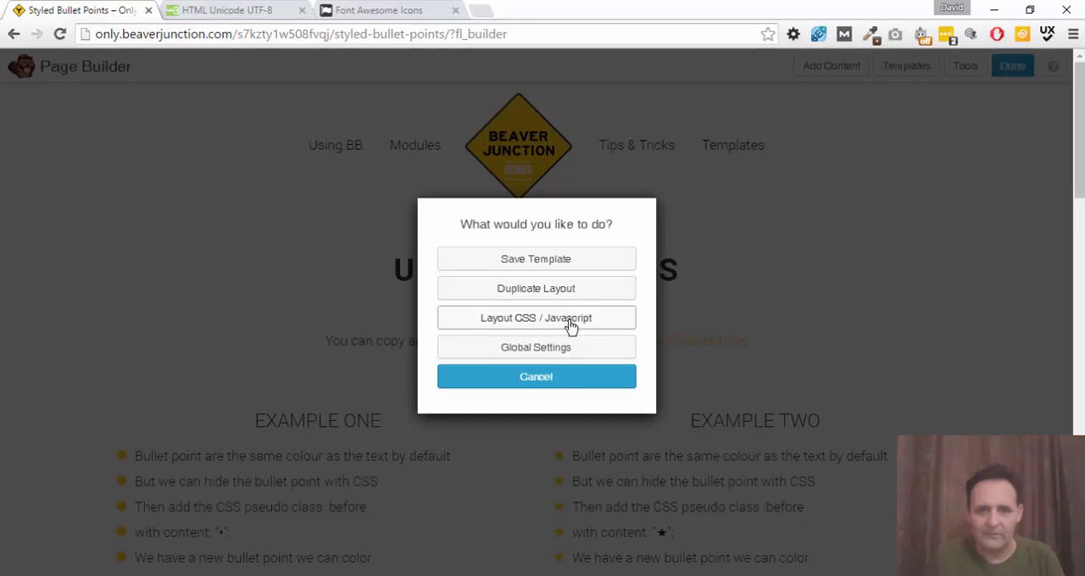
{"action": "left_click", "coordinate": [536, 319]}
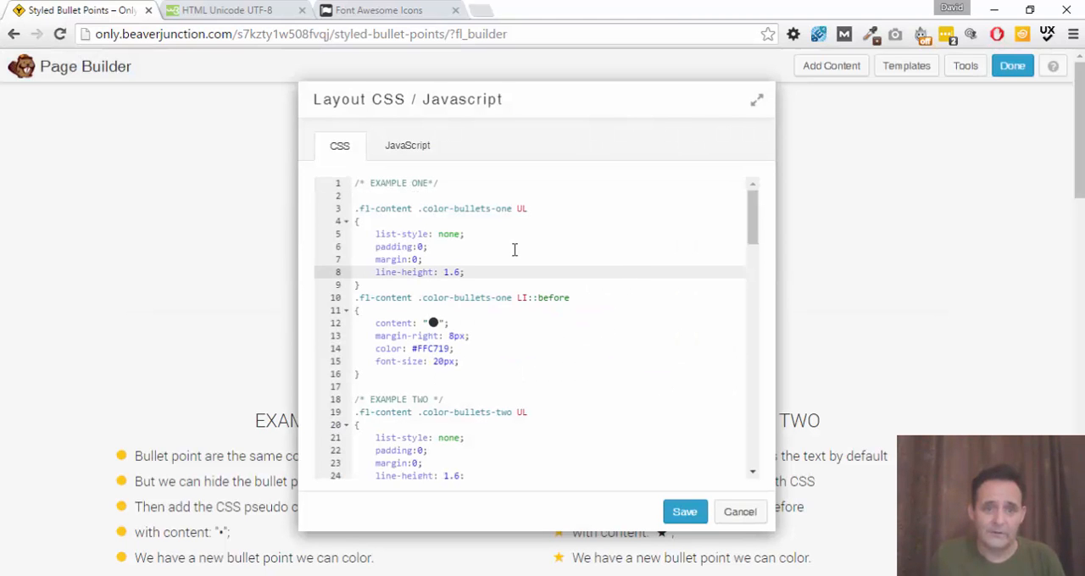
- Review the .color-bullets-one UL and LI::before rules, then return to the Font Awesome icon list
{"action": "scroll", "scroll_direction": "down", "scroll_amount": 3}
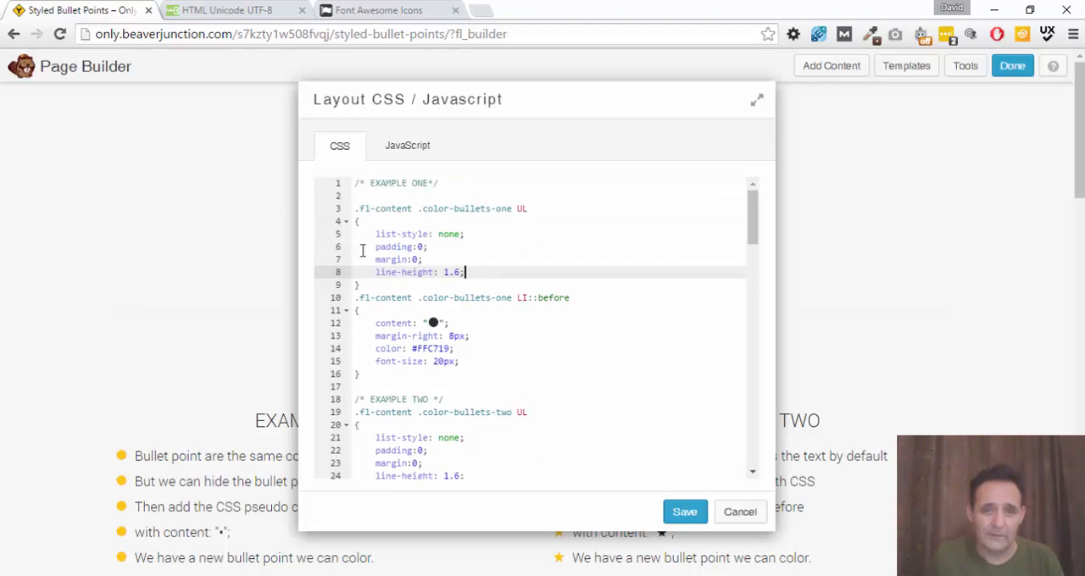
{"action": "double_click", "coordinate": [441, 209]}
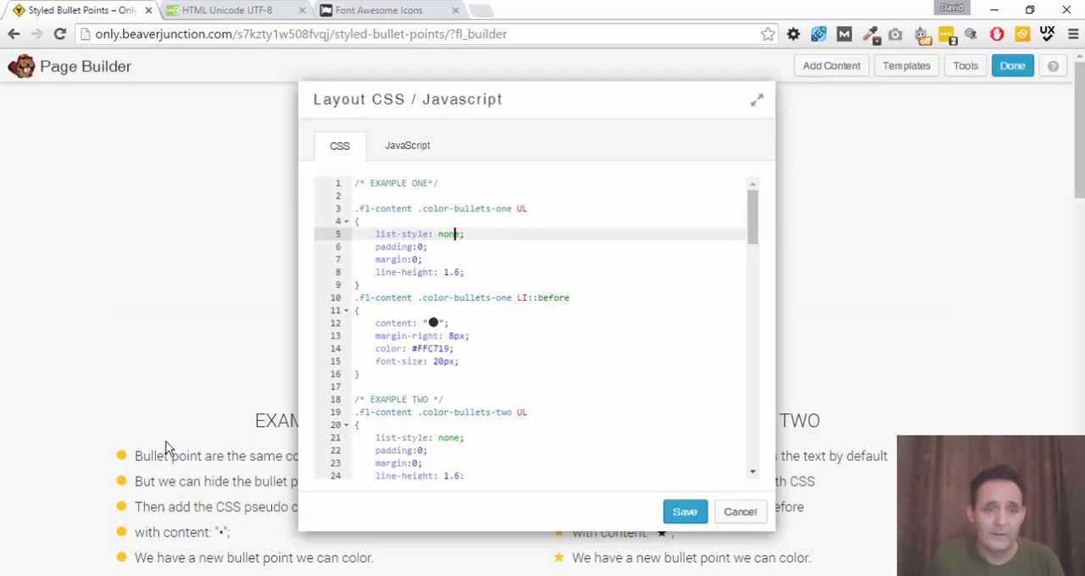
{"action": "mouse_move", "coordinate": [149, 468]}
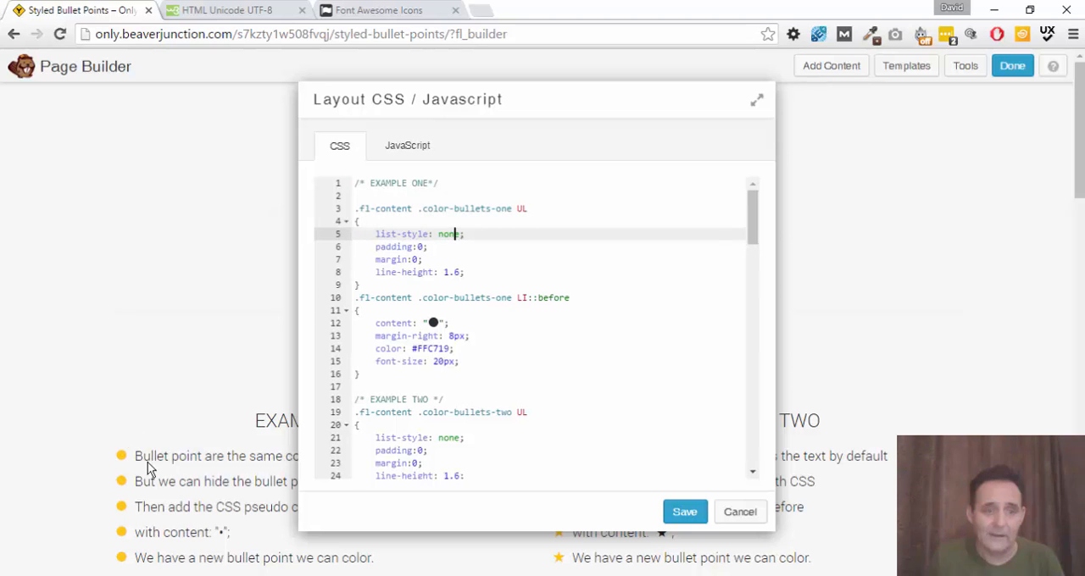
{"action": "mouse_move", "coordinate": [142, 454]}
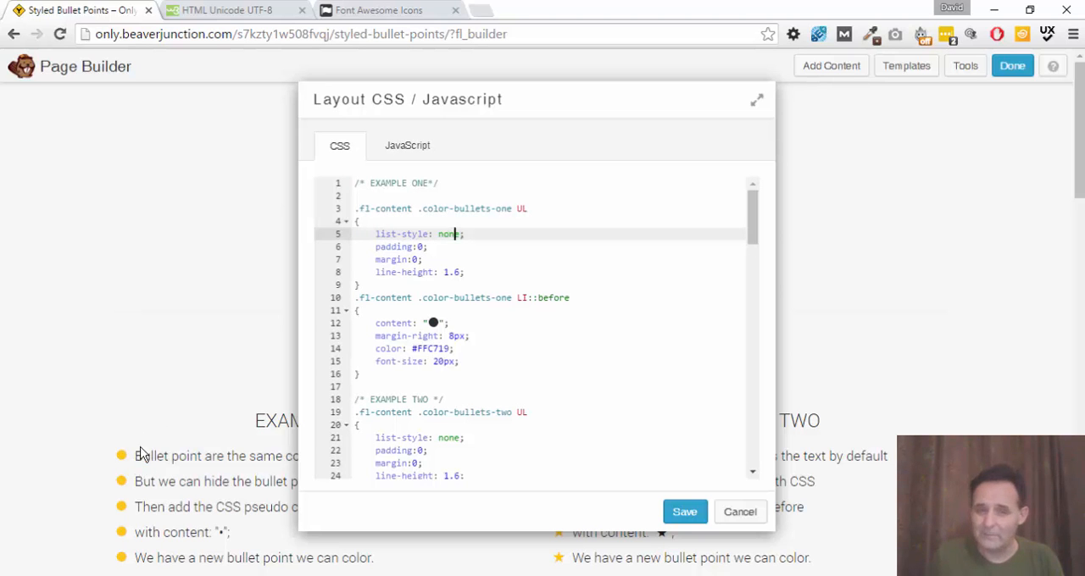
{"action": "mouse_move", "coordinate": [149, 458]}
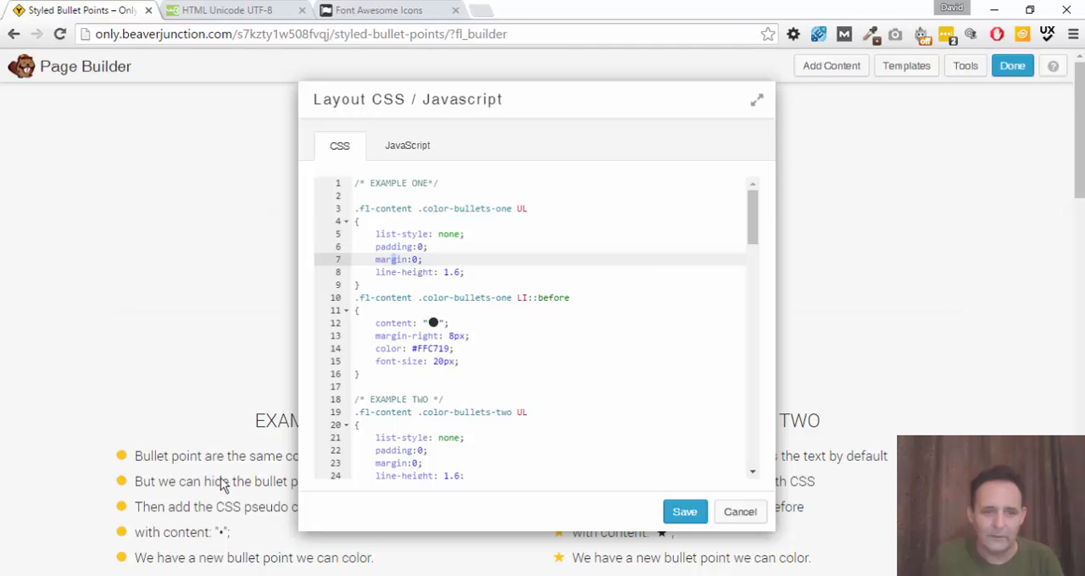
{"action": "mouse_move", "coordinate": [231, 490]}
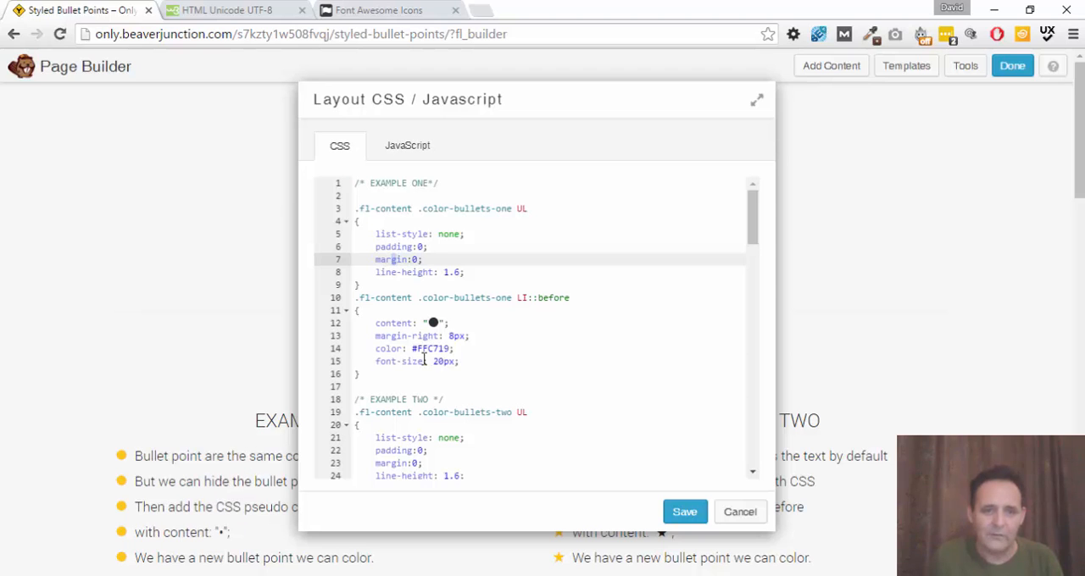
{"action": "left_click", "coordinate": [394, 299]}
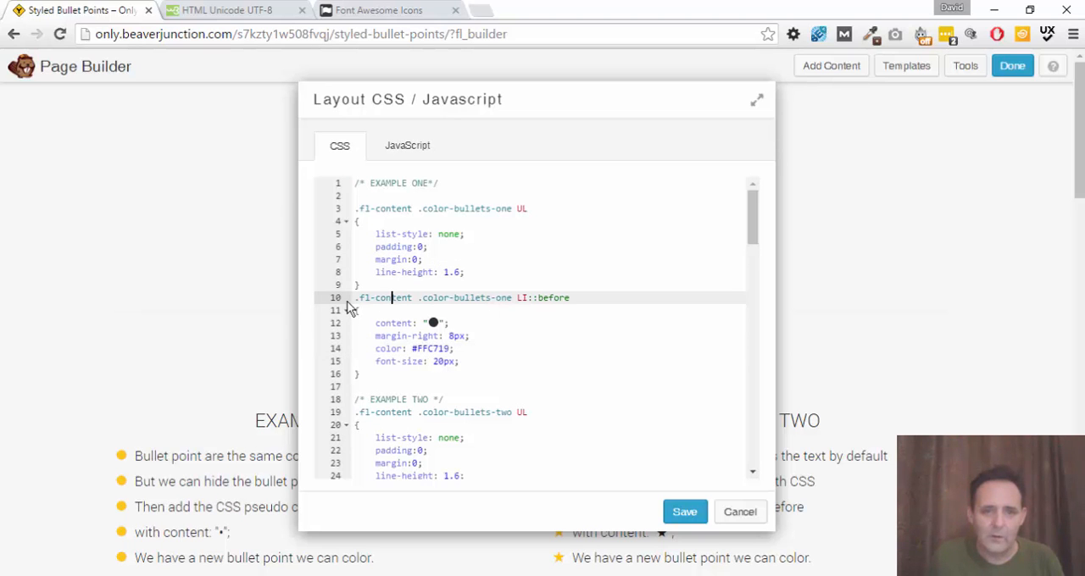
{"action": "left_click_drag", "start_coordinate": [356, 298], "coordinate": [461, 361]}
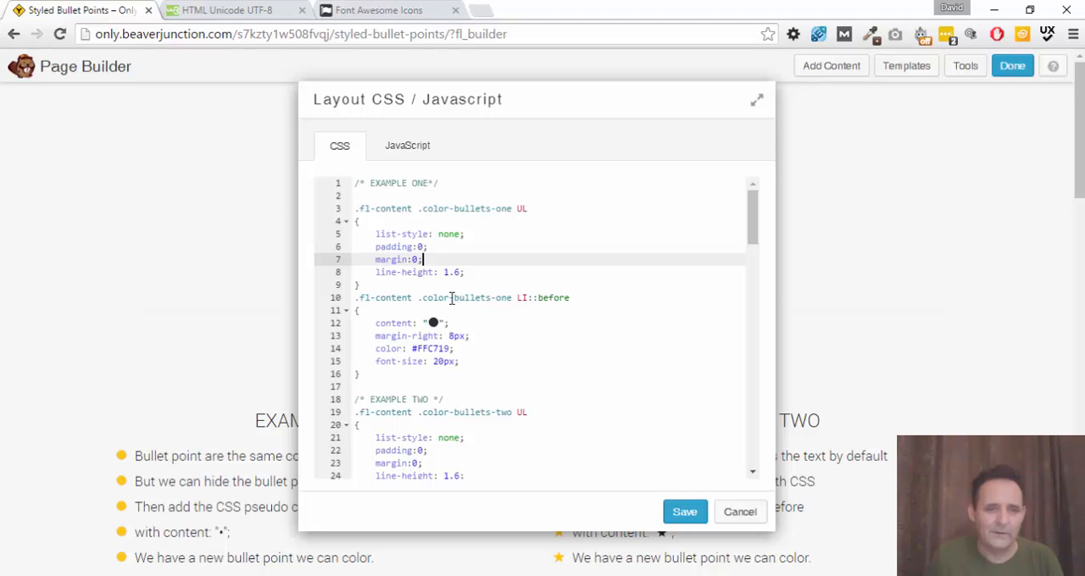
{"action": "mouse_move", "coordinate": [437, 298]}
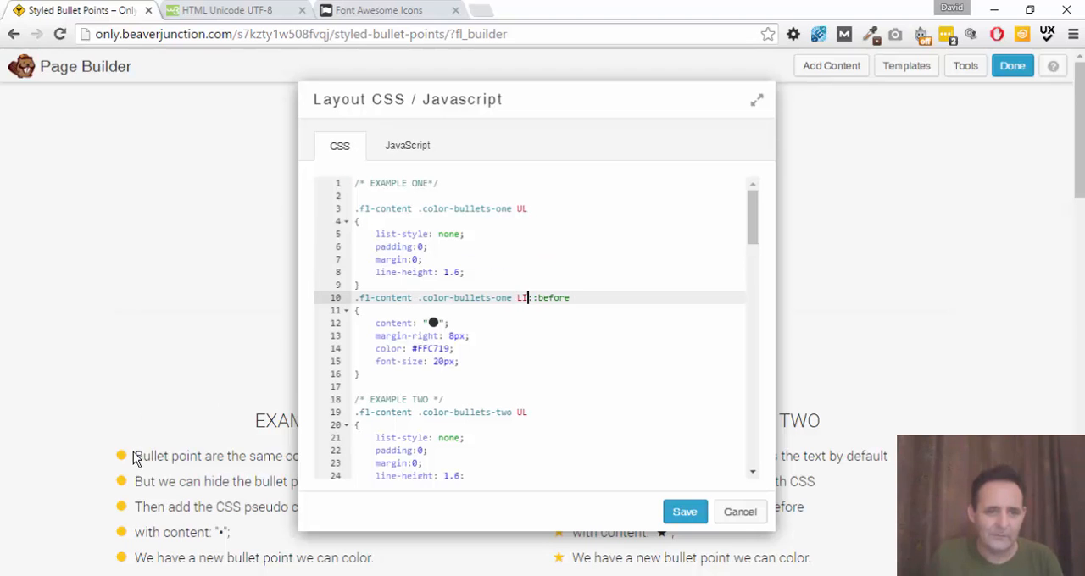
{"action": "mouse_move", "coordinate": [122, 461]}
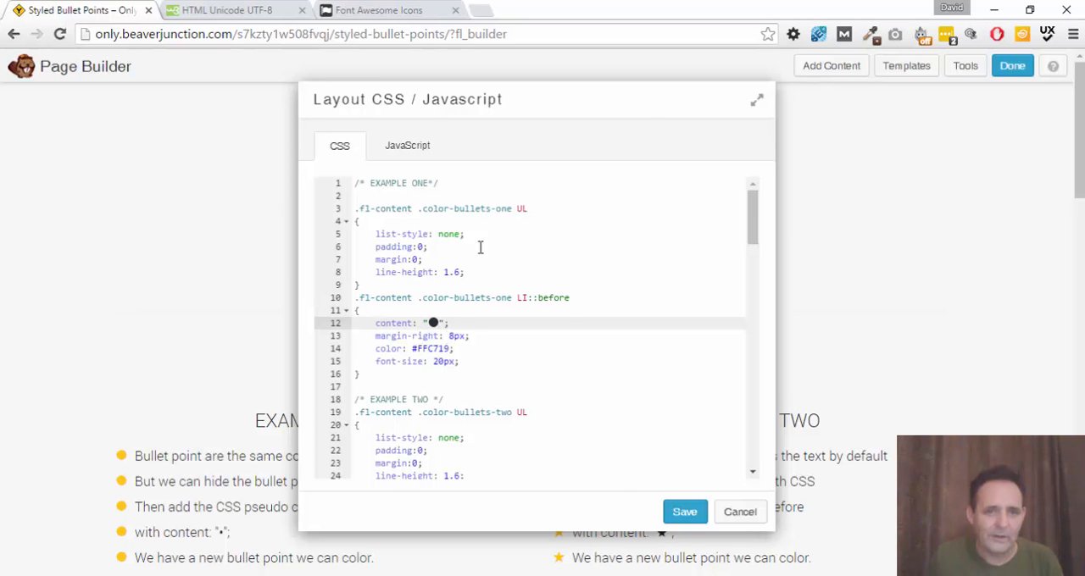
{"action": "left_click", "coordinate": [376, 10]}
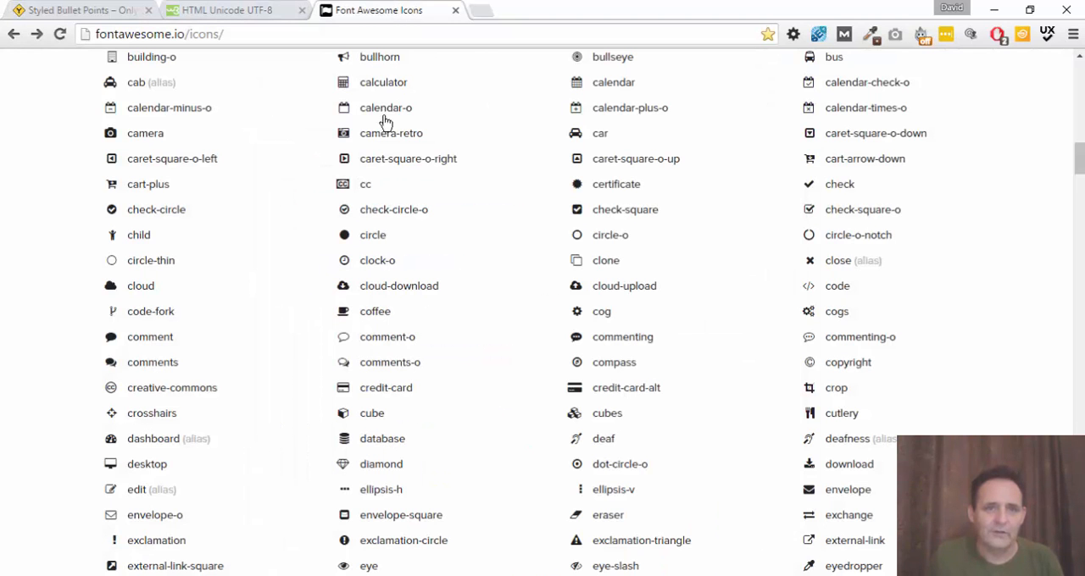
- View the w3schools Misc Symbols table showing the BLACK TELEPHONE character
{"action": "left_click", "coordinate": [227, 10]}
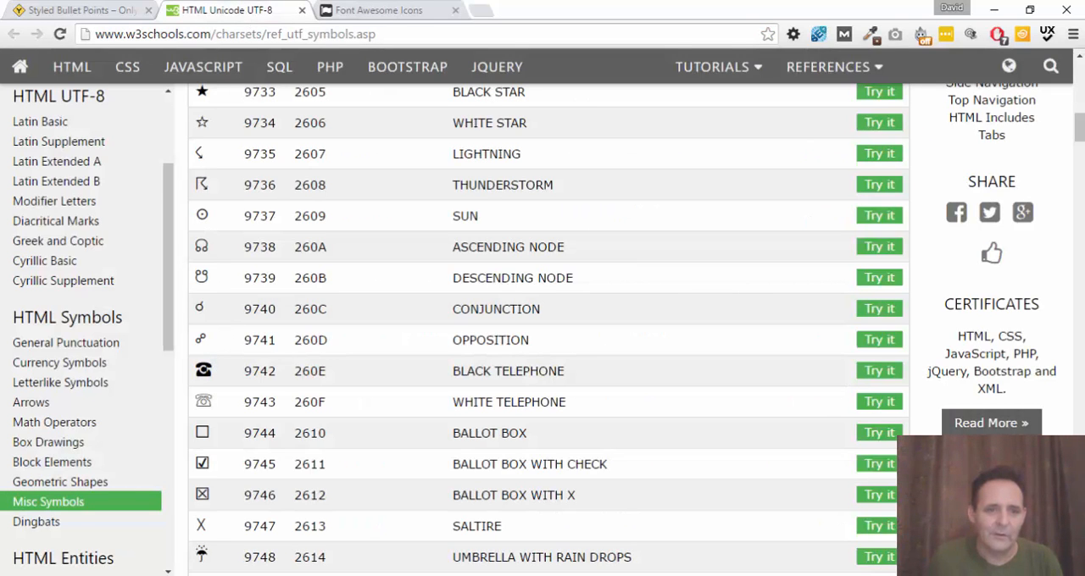
{"action": "mouse_move", "coordinate": [214, 377]}
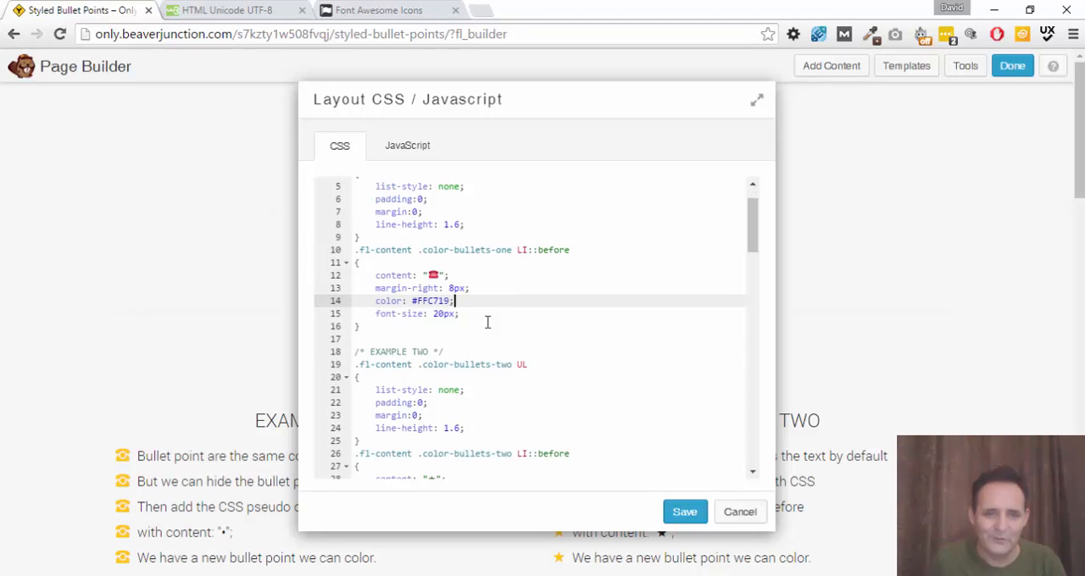
{"action": "mouse_move", "coordinate": [452, 288]}
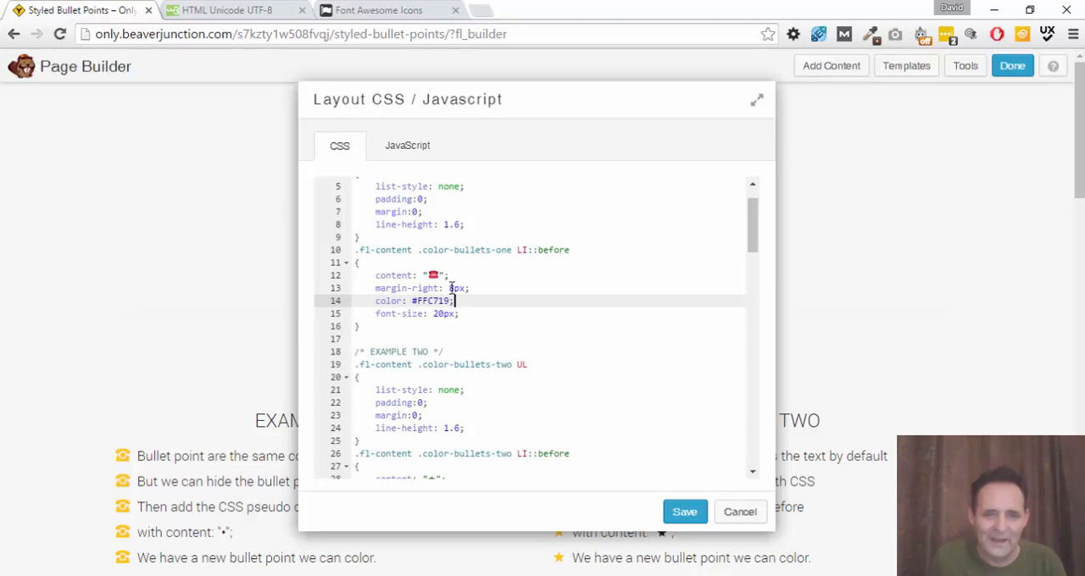
- Set Example One's bullet margin-right to 15px and bring Example Two's rules into view
{"action": "left_click", "coordinate": [456, 288]}
{"action": "type", "text": "1"}
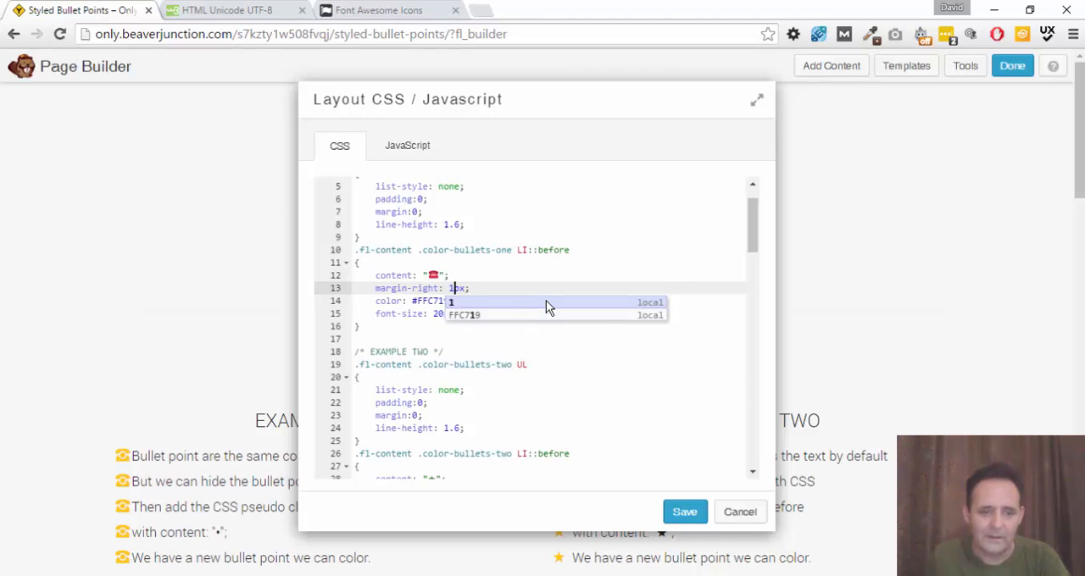
{"action": "type", "text": "5"}
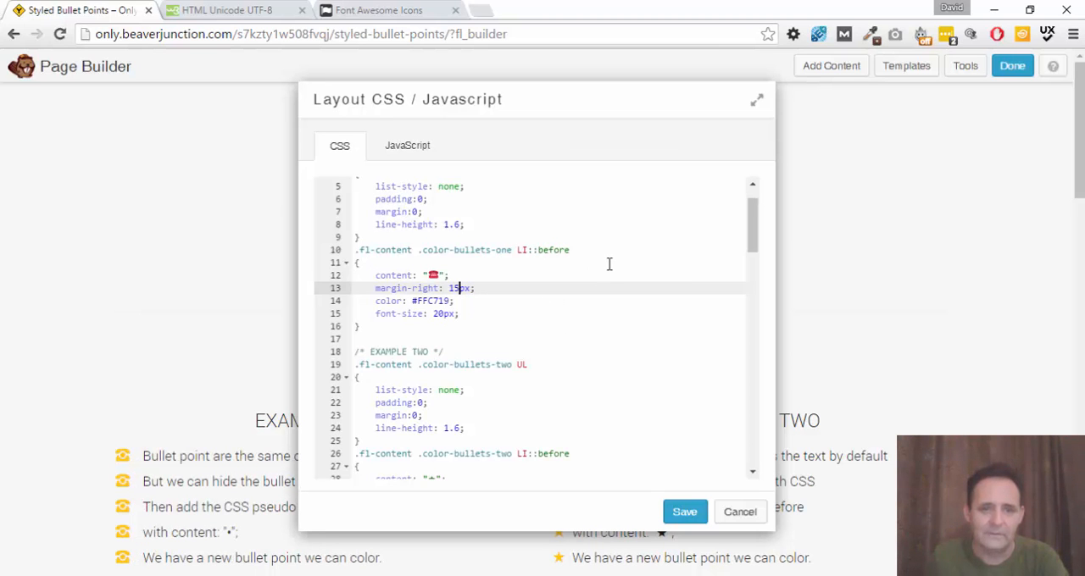
{"action": "scroll", "scroll_direction": "down", "scroll_amount": 3}
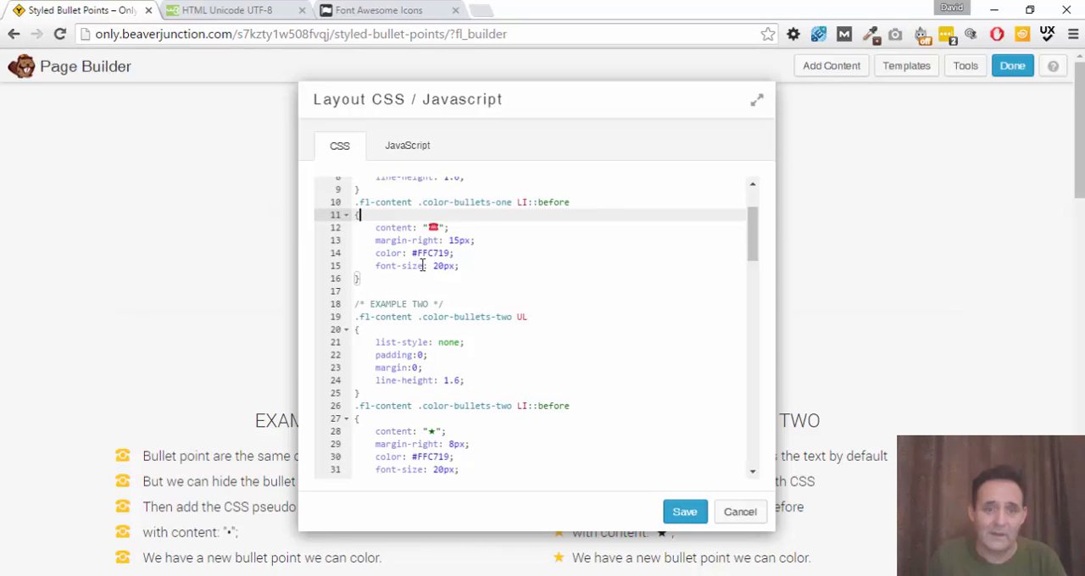
{"action": "mouse_move", "coordinate": [134, 448]}
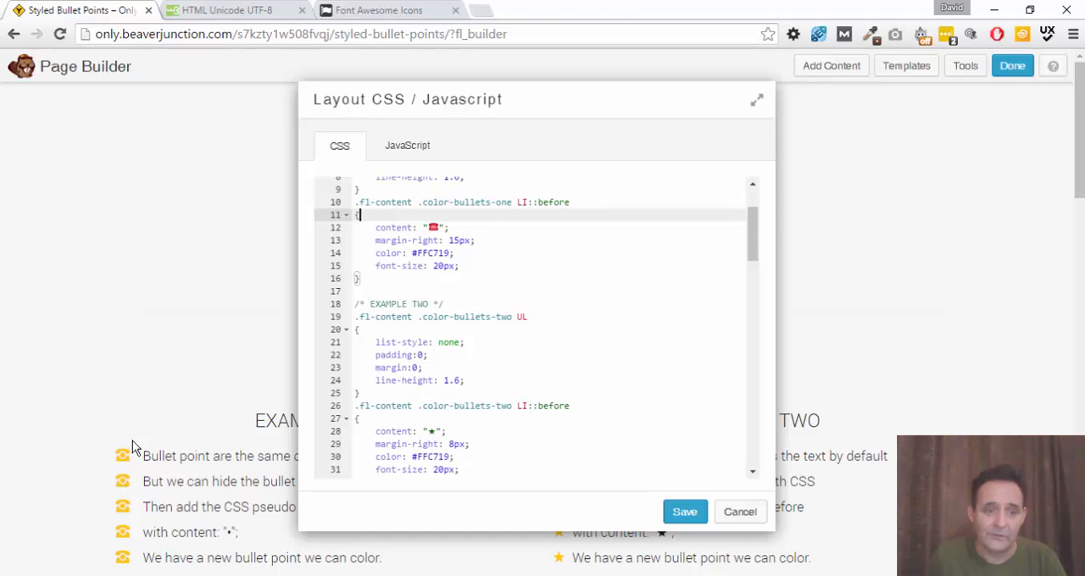
{"action": "mouse_move", "coordinate": [122, 461]}
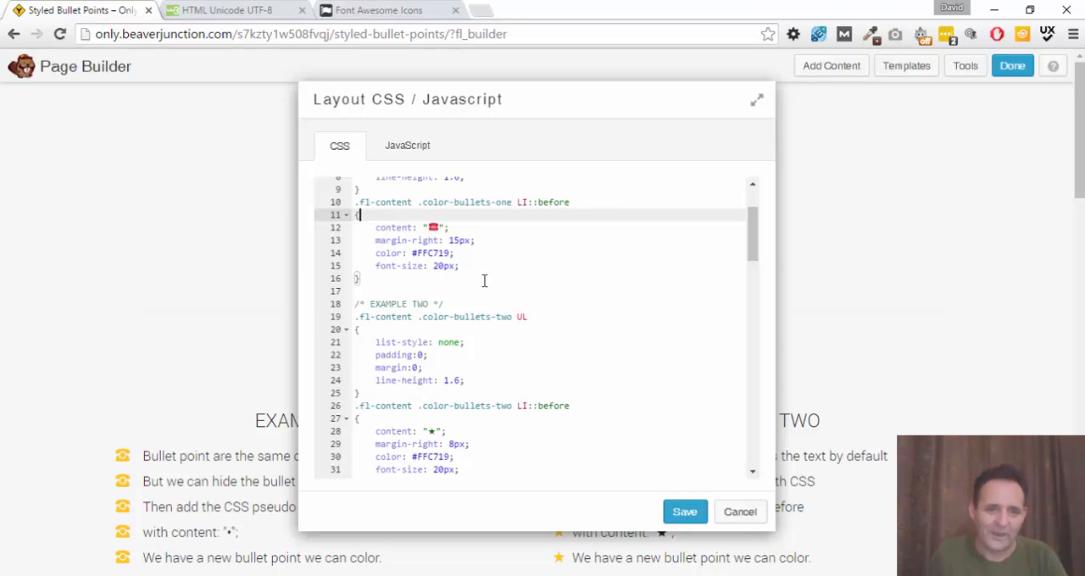
{"action": "scroll", "scroll_direction": "down", "scroll_amount": 3}
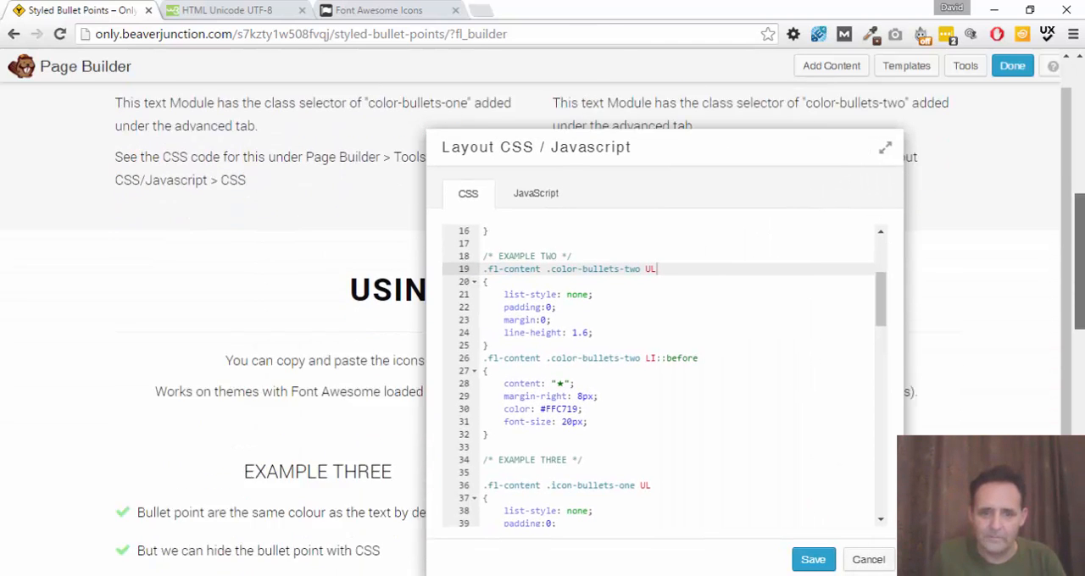
- Review the EXAMPLE THREE LI::before rule and its content code, then go to the Font Awesome gallery
{"action": "scroll", "scroll_direction": "down", "scroll_amount": 3}
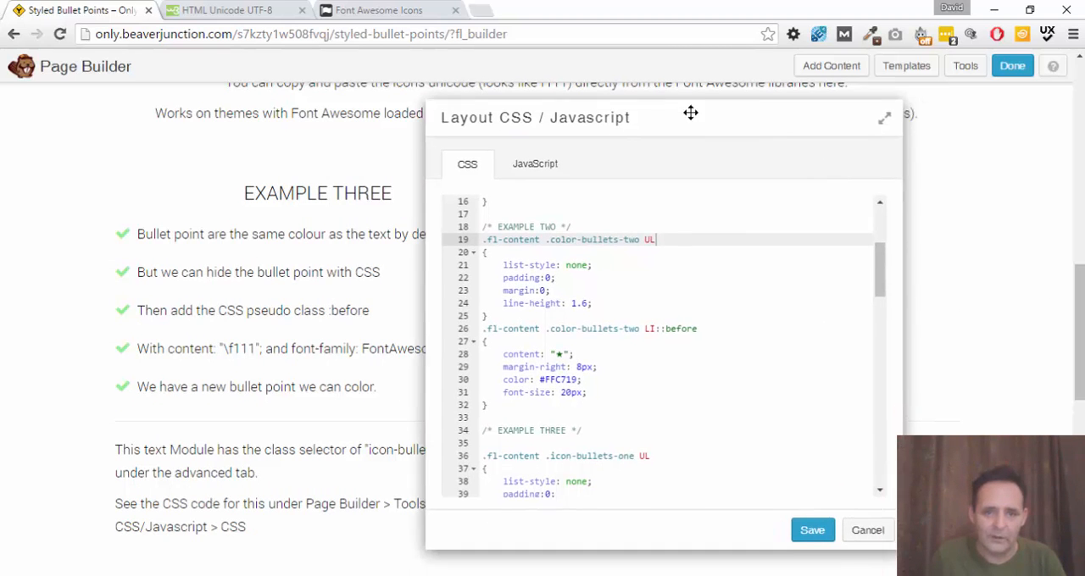
{"action": "left_click_drag", "start_coordinate": [692, 116], "coordinate": [441, 371]}
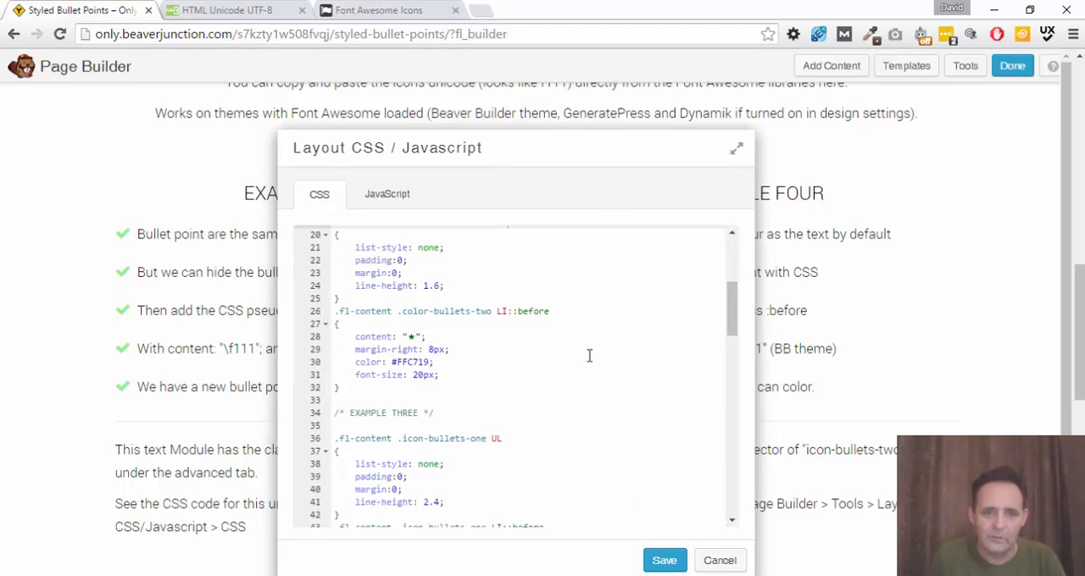
{"action": "scroll", "scroll_direction": "down", "scroll_amount": 3}
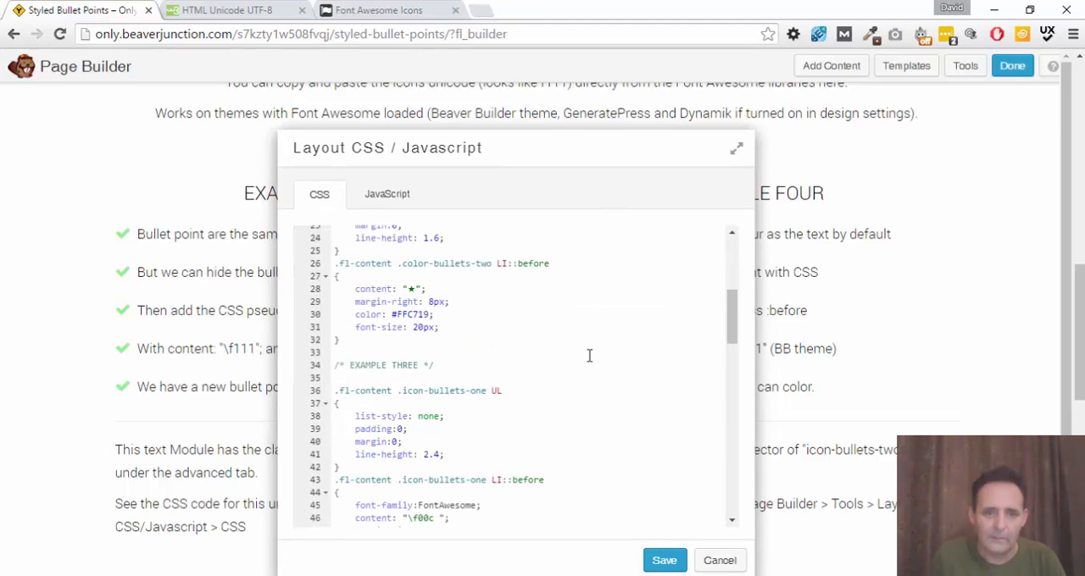
{"action": "scroll", "scroll_direction": "down", "scroll_amount": 3}
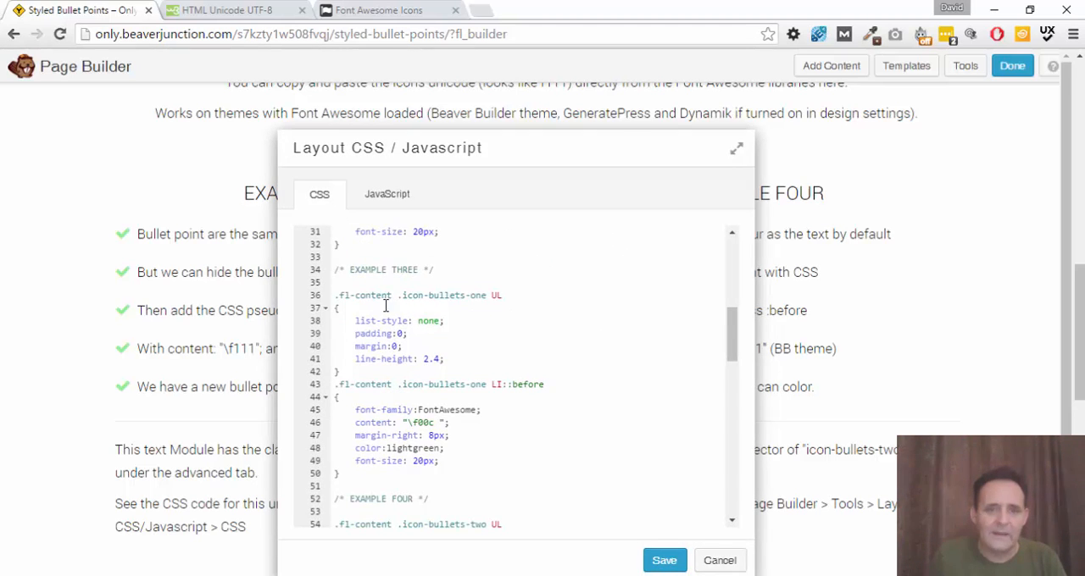
{"action": "mouse_move", "coordinate": [417, 363]}
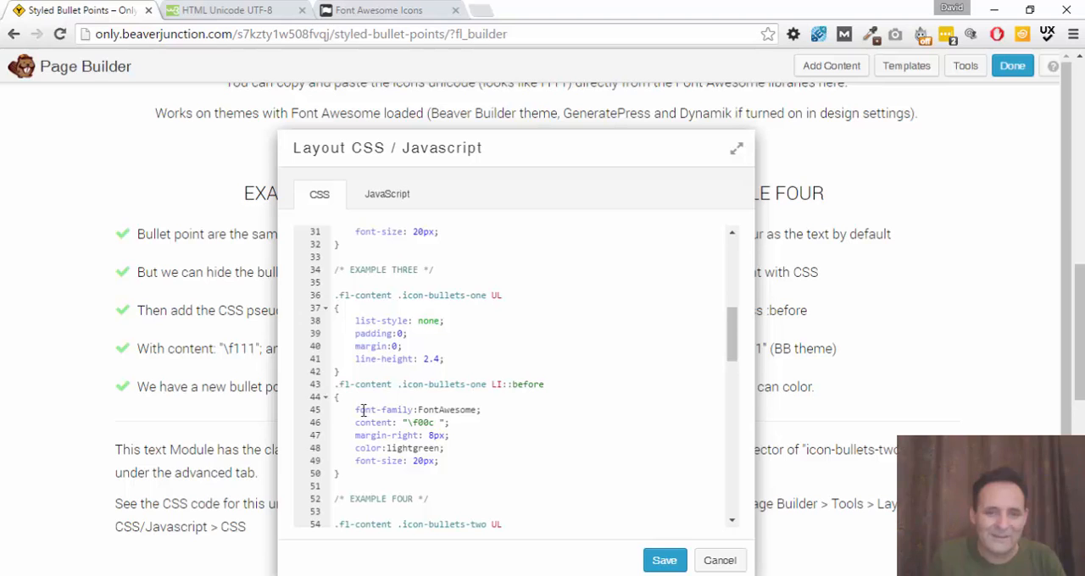
{"action": "double_click", "coordinate": [386, 410]}
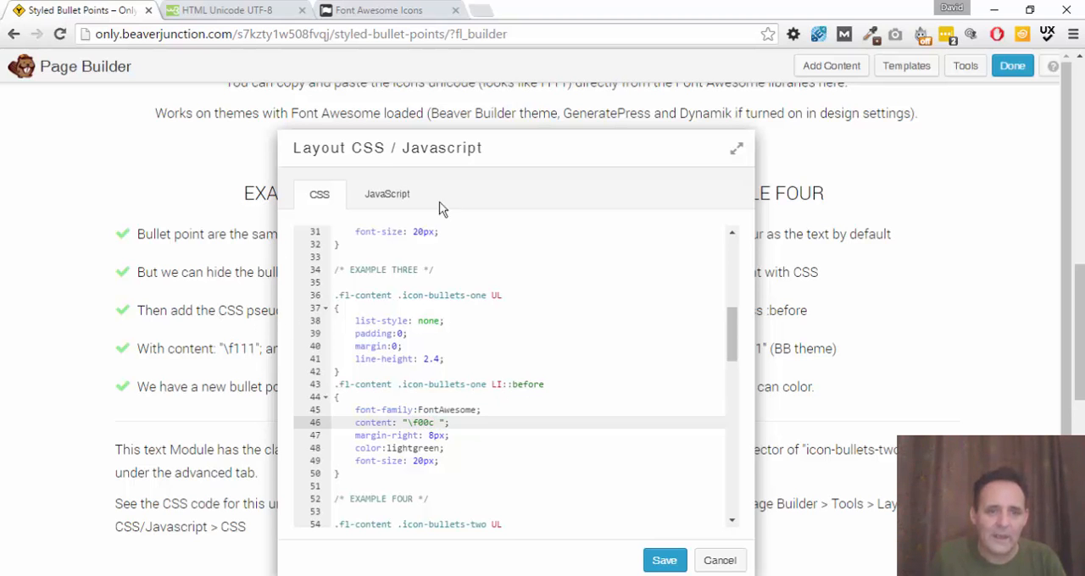
{"action": "left_click", "coordinate": [376, 10]}
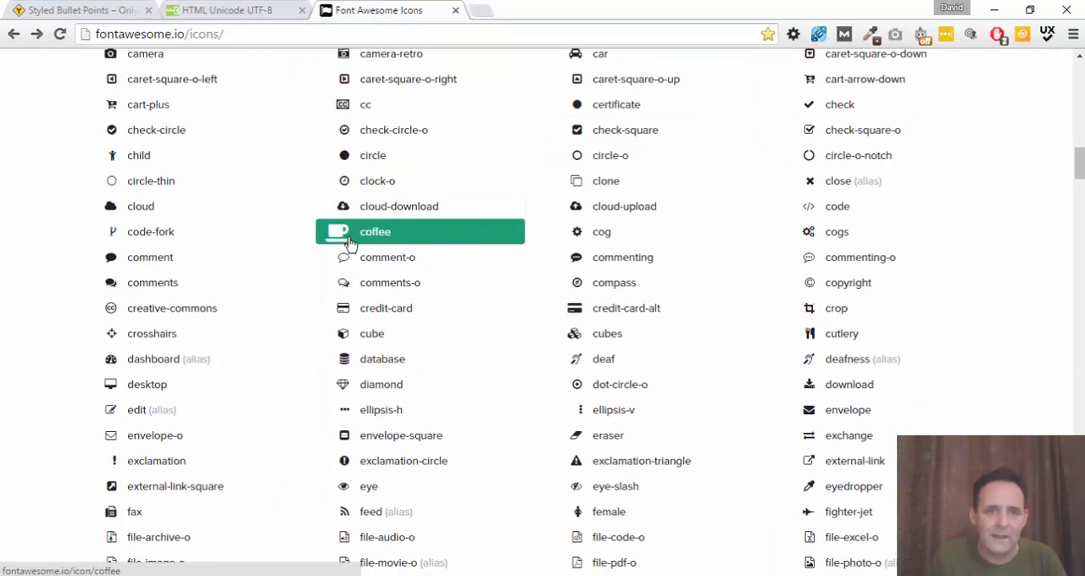
- Open the fa-coffee detail page, pick out its Unicode value f0f4, and return to the page
{"action": "left_click", "coordinate": [375, 230]}
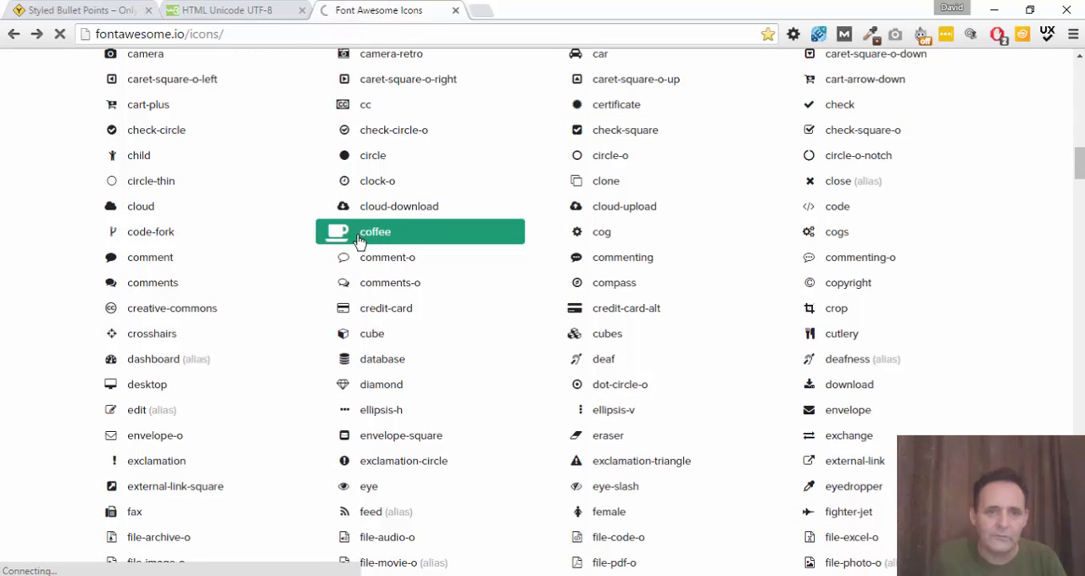
{"action": "left_click", "coordinate": [375, 231]}
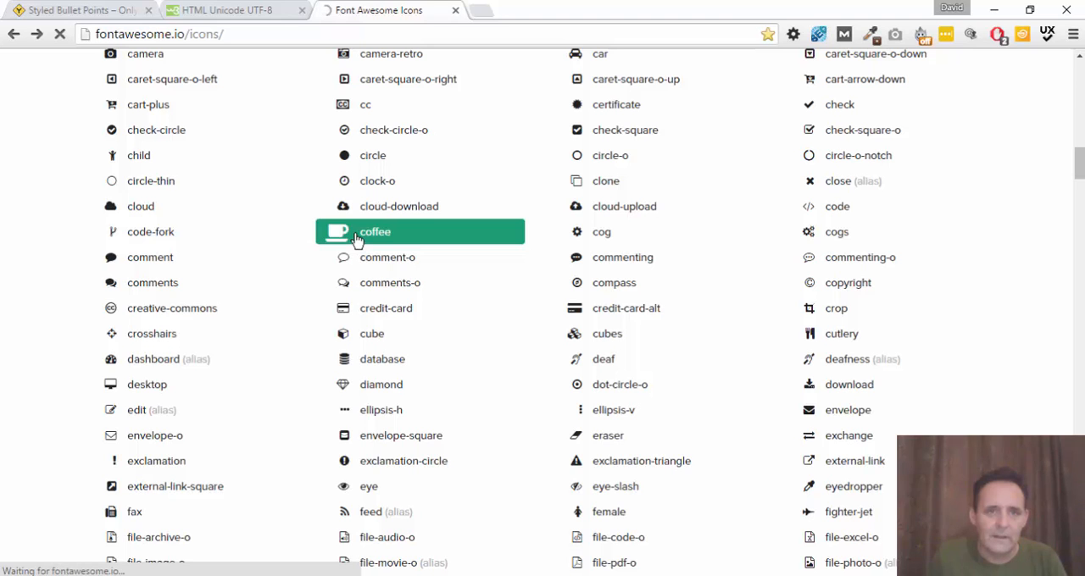
{"action": "left_click", "coordinate": [374, 231]}
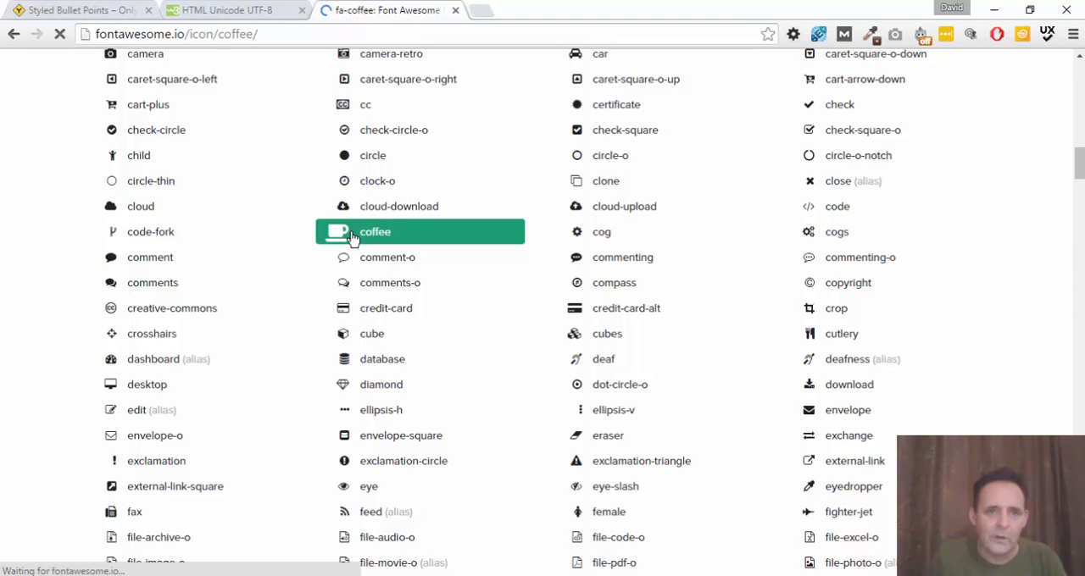
{"action": "left_click", "coordinate": [375, 230]}
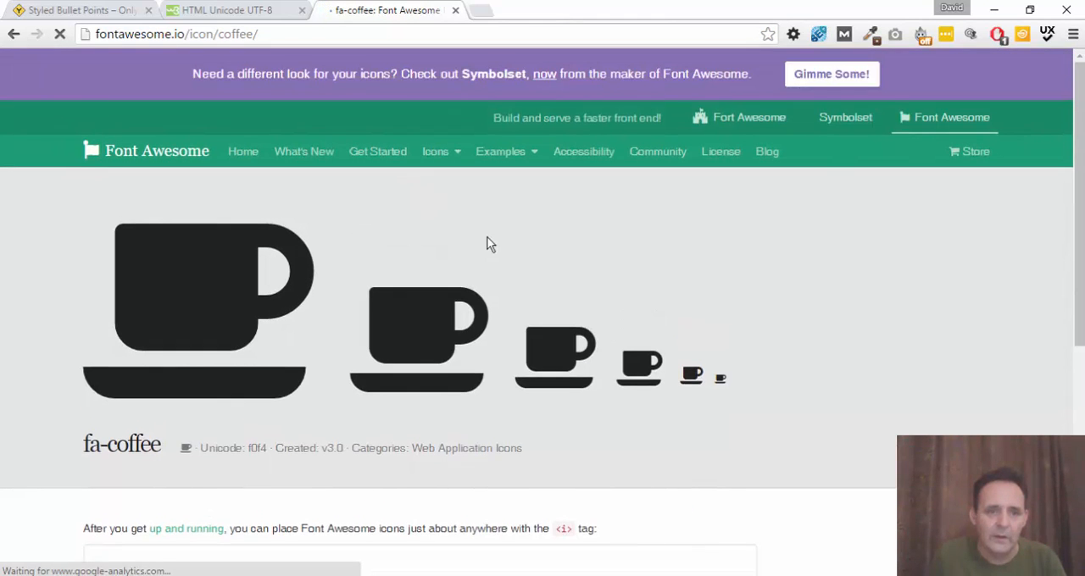
{"action": "scroll", "scroll_direction": "down", "scroll_amount": 3}
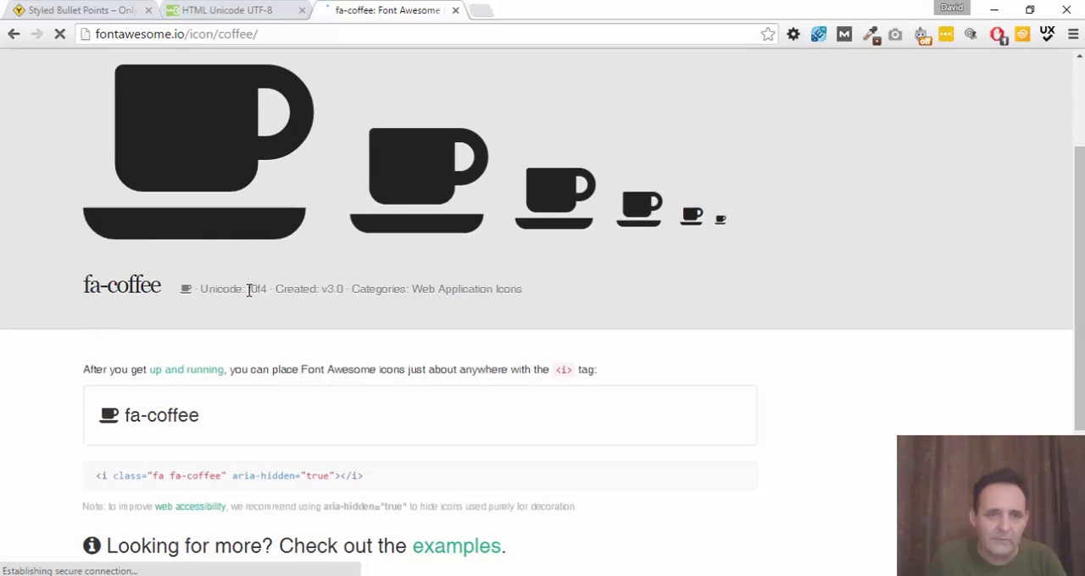
{"action": "double_click", "coordinate": [256, 288]}
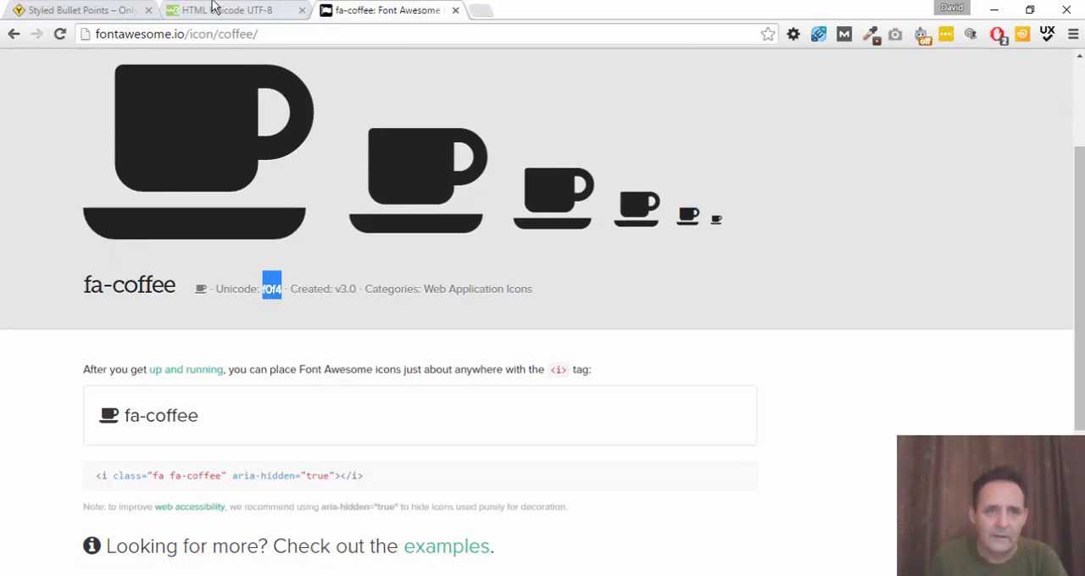
{"action": "left_click", "coordinate": [76, 10]}
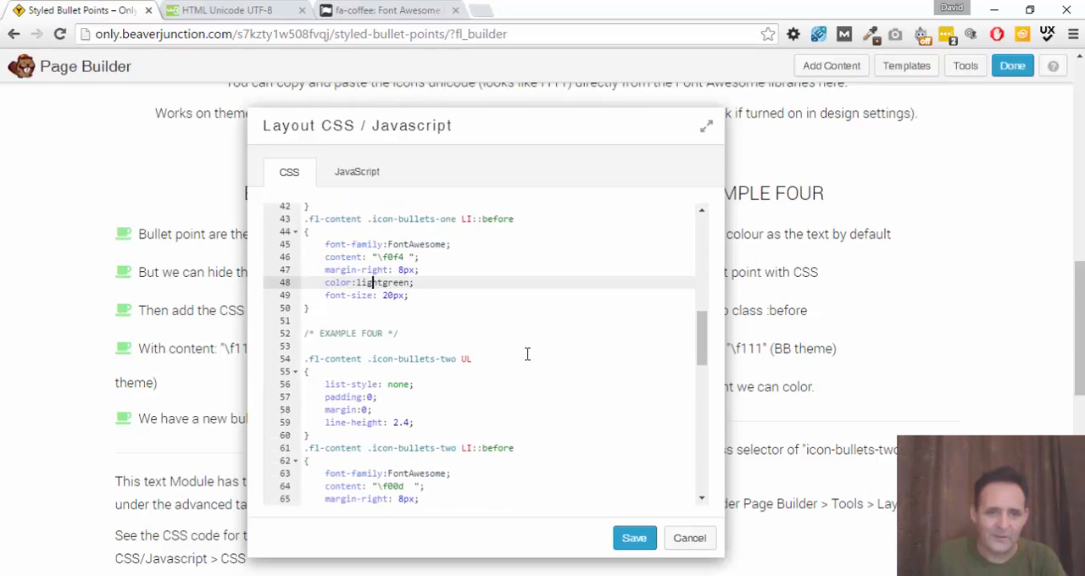
- Scroll the Layout CSS editor down past the lightgreen \f0f4 coffee-cup rule to Example Six's nth-child rules
{"action": "scroll", "scroll_direction": "down", "scroll_amount": 3}
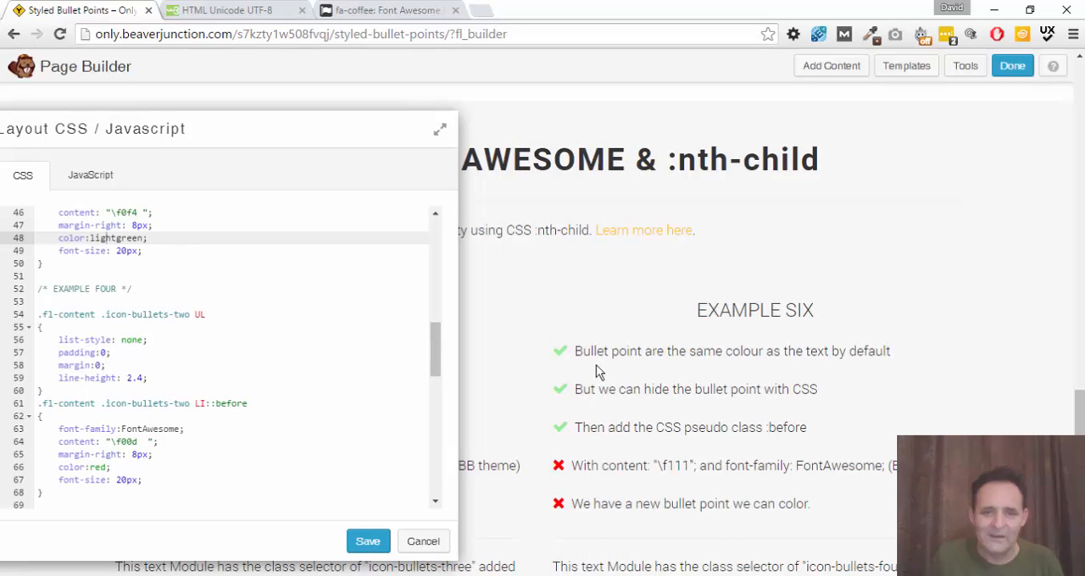
{"action": "scroll", "scroll_direction": "down", "scroll_amount": 3}
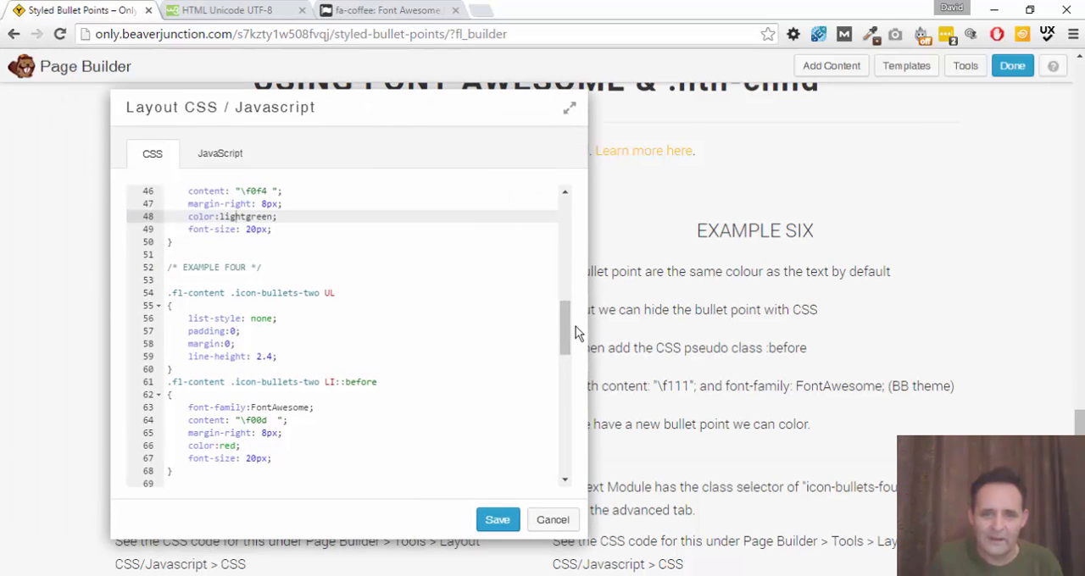
{"action": "scroll", "scroll_direction": "down", "scroll_amount": 3}
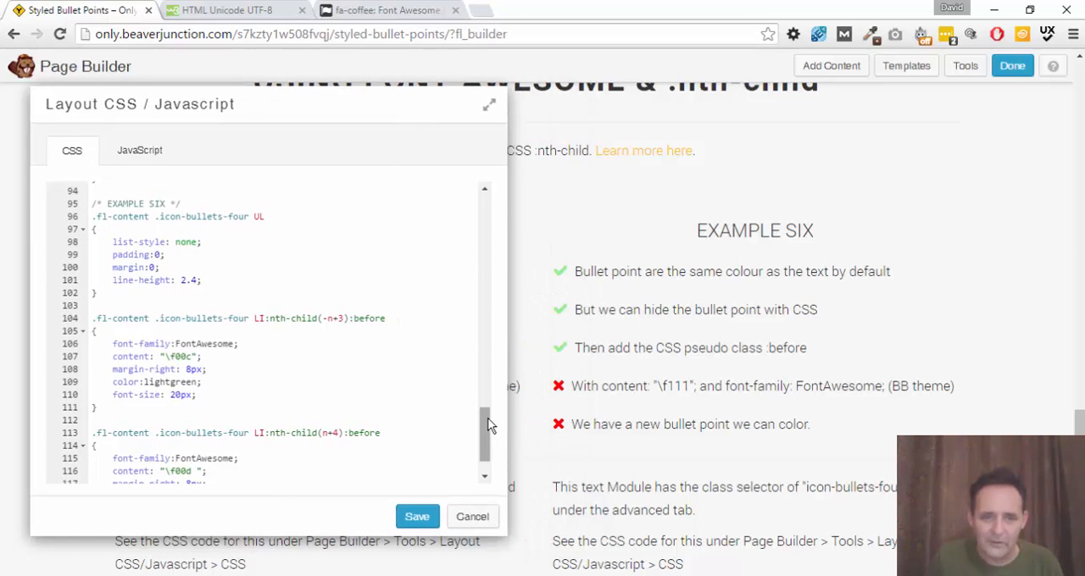
- Edit the .icon-bullets-four selectors to nth-child(-n+2) for ticks and nth-child(n+3) for crosses
{"action": "left_click_drag", "start_coordinate": [485, 432], "coordinate": [485, 427]}
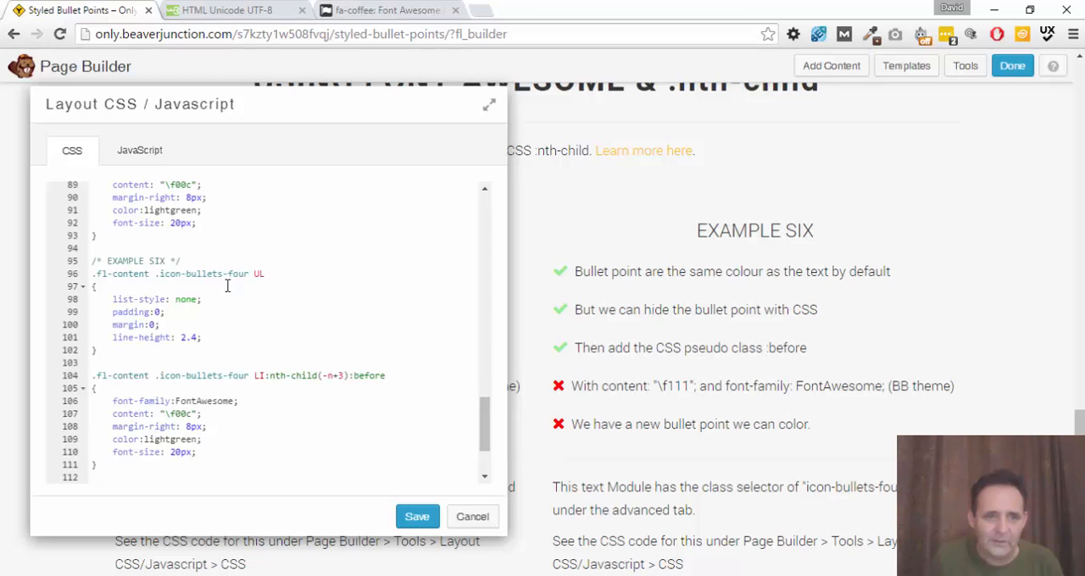
{"action": "scroll", "scroll_direction": "down", "scroll_amount": 3}
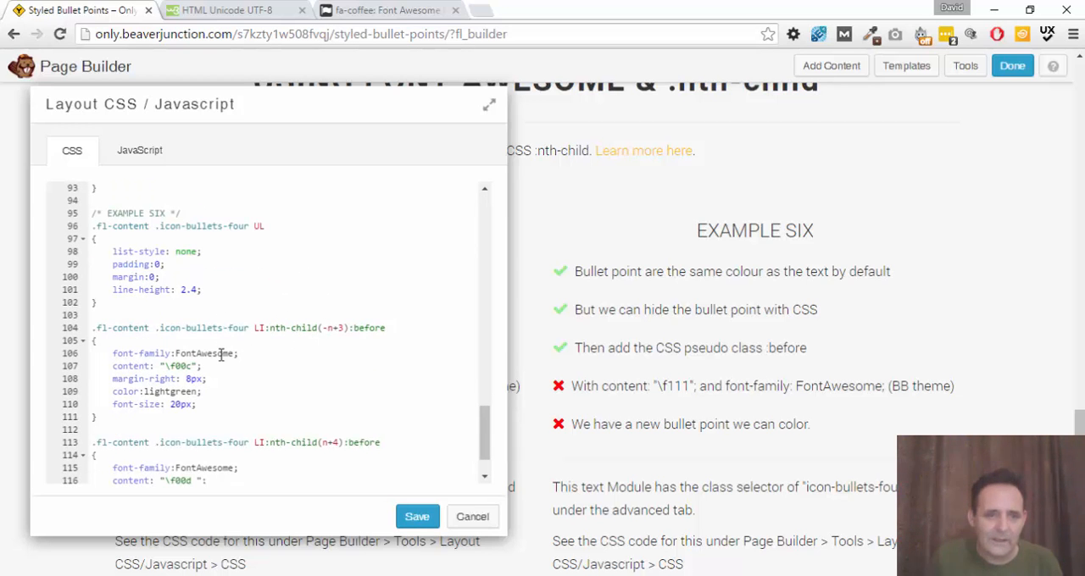
{"action": "scroll", "scroll_direction": "down", "scroll_amount": 3}
{"action": "type", "text": "2"}
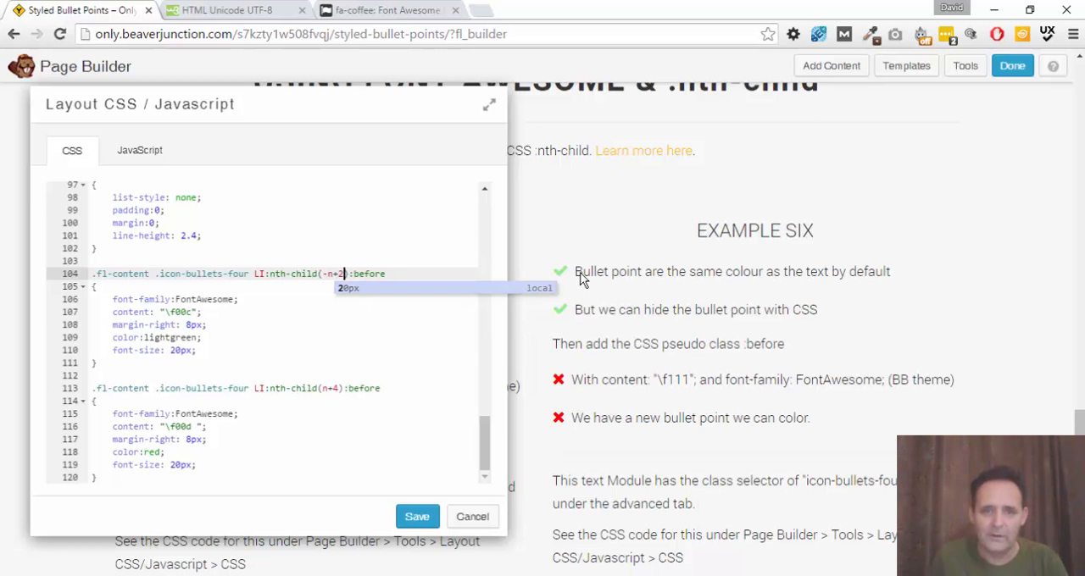
{"action": "mouse_move", "coordinate": [376, 344]}
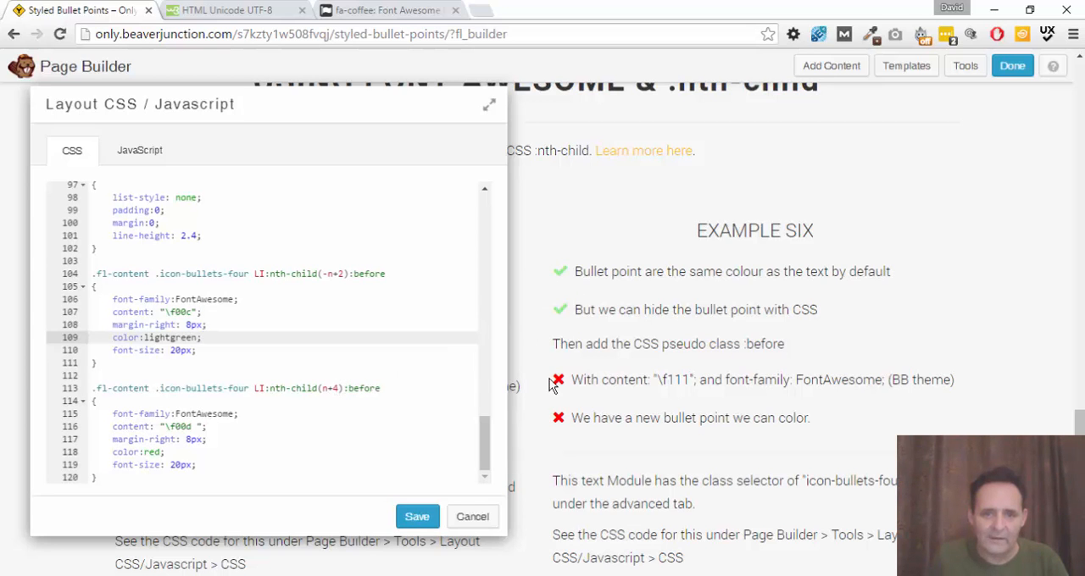
{"action": "mouse_move", "coordinate": [563, 383]}
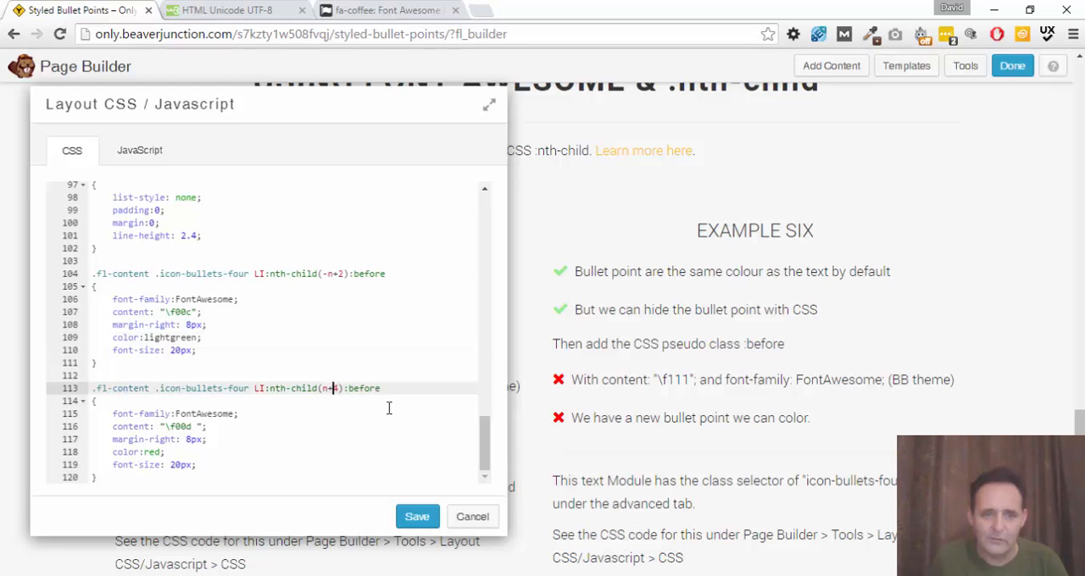
{"action": "type", "text": "3"}
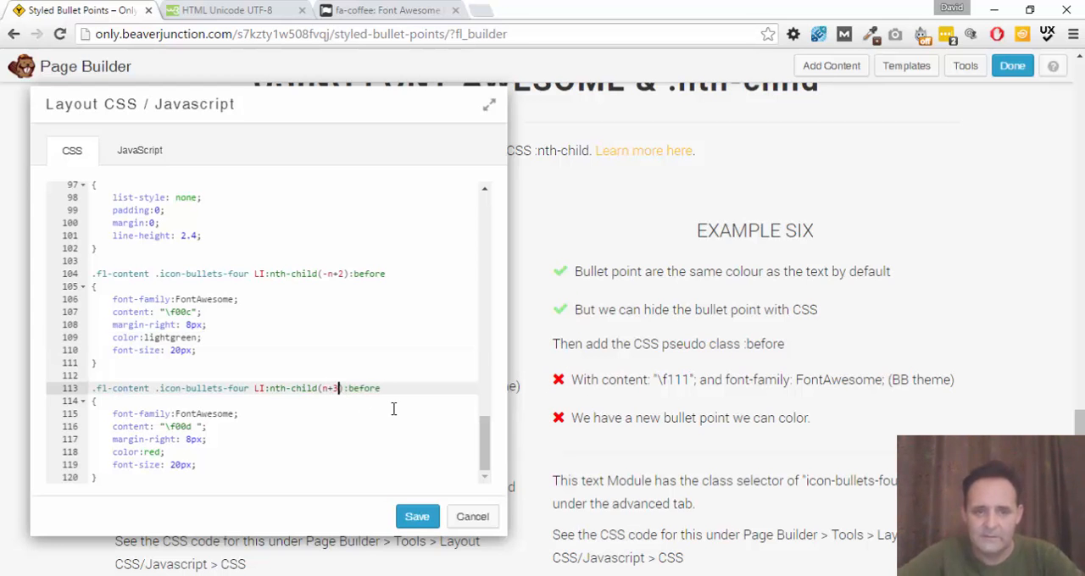